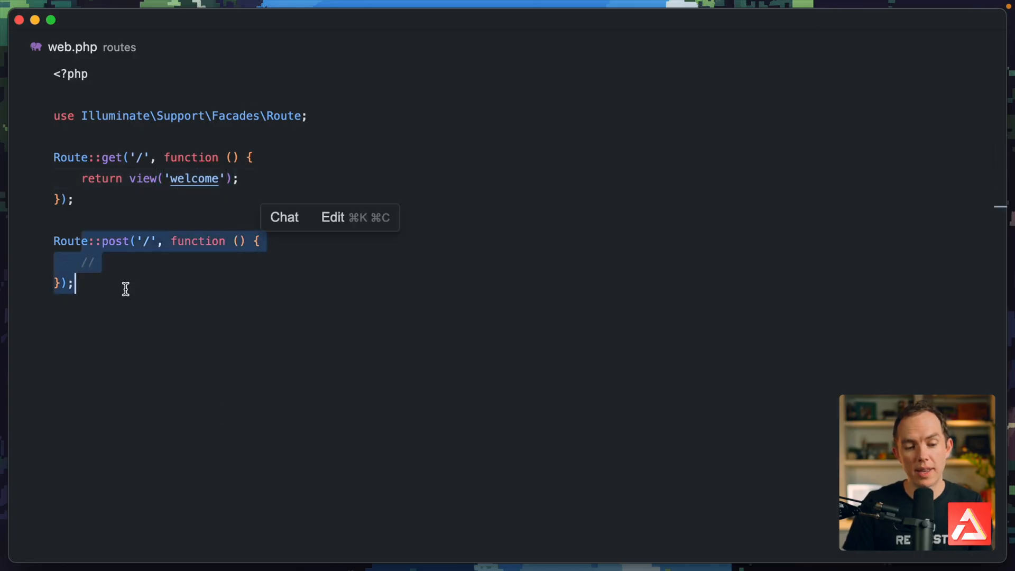
Step: Add dump('Hello!!!!'); inside the Route::post closure in web.php
text(dump)
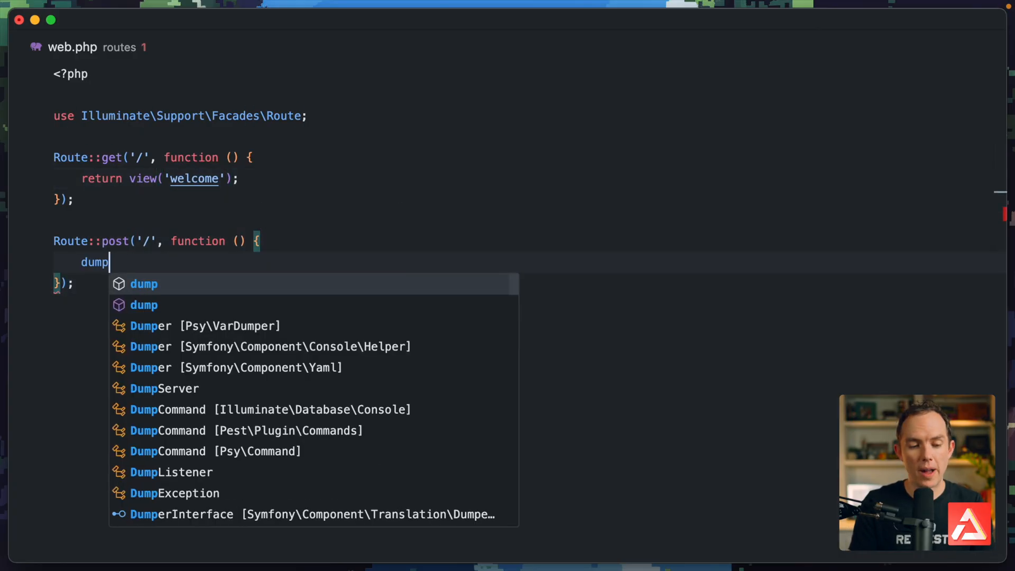
text(('Hello!!!!')
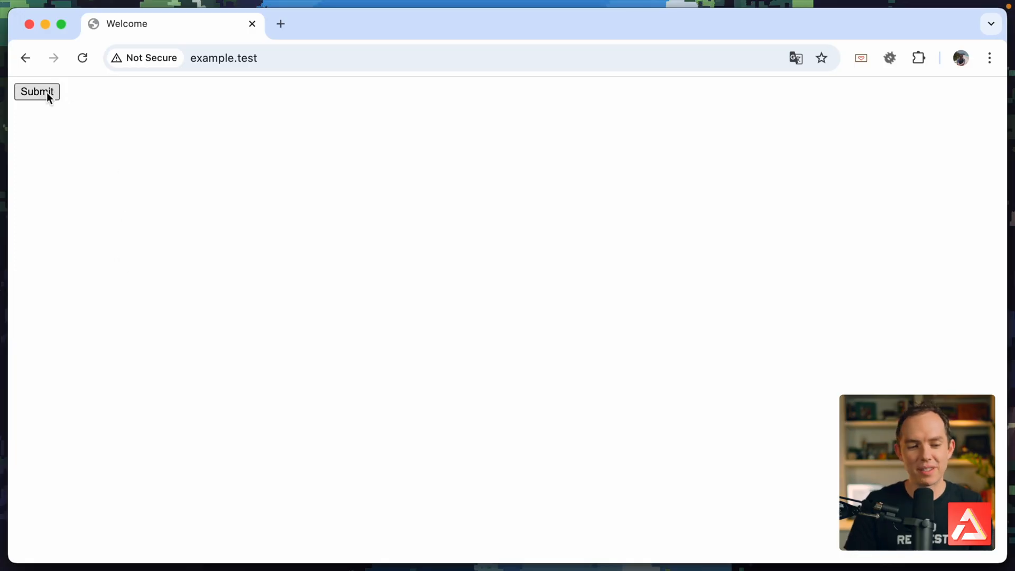
Step: Submit the example.test form to log the Hello!!!! dump, then minimize the dump window
click(37, 91)
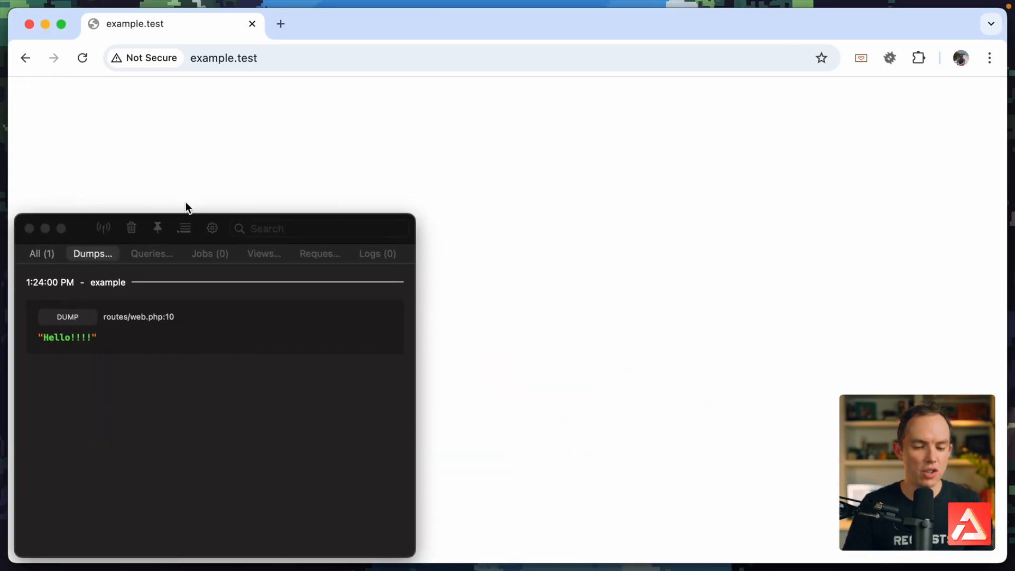
mouse_move(46, 231)
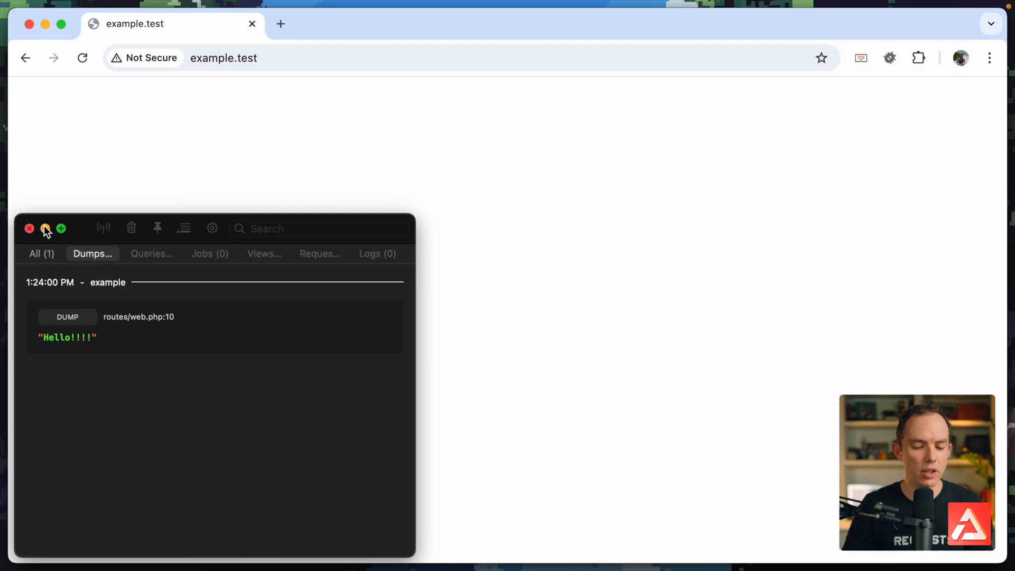
click(28, 228)
text(php artisan)
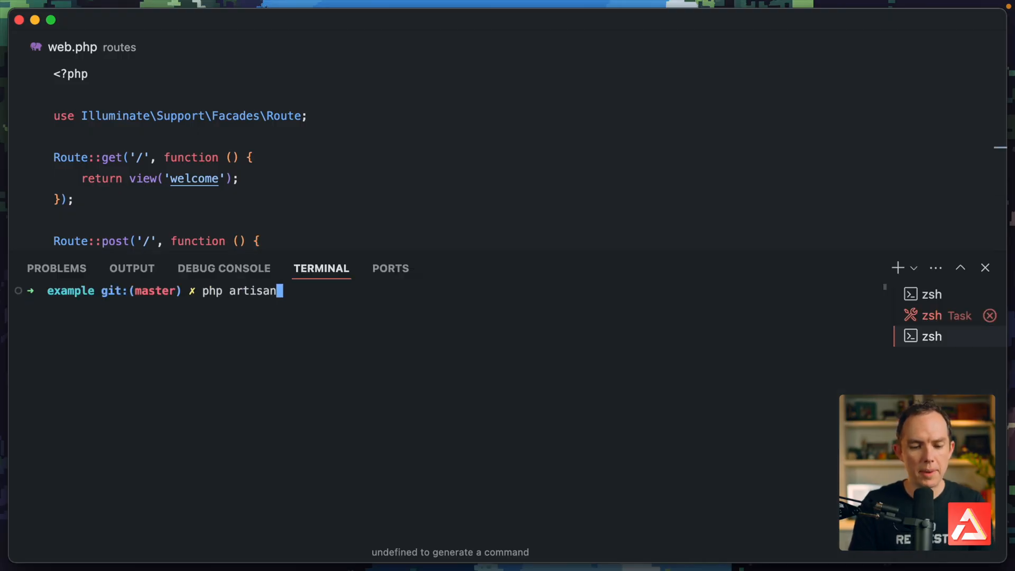
Step: Run php artisan make:middleware ExampleMiddleware and open ExampleMiddleware.php
text(make:middleware)
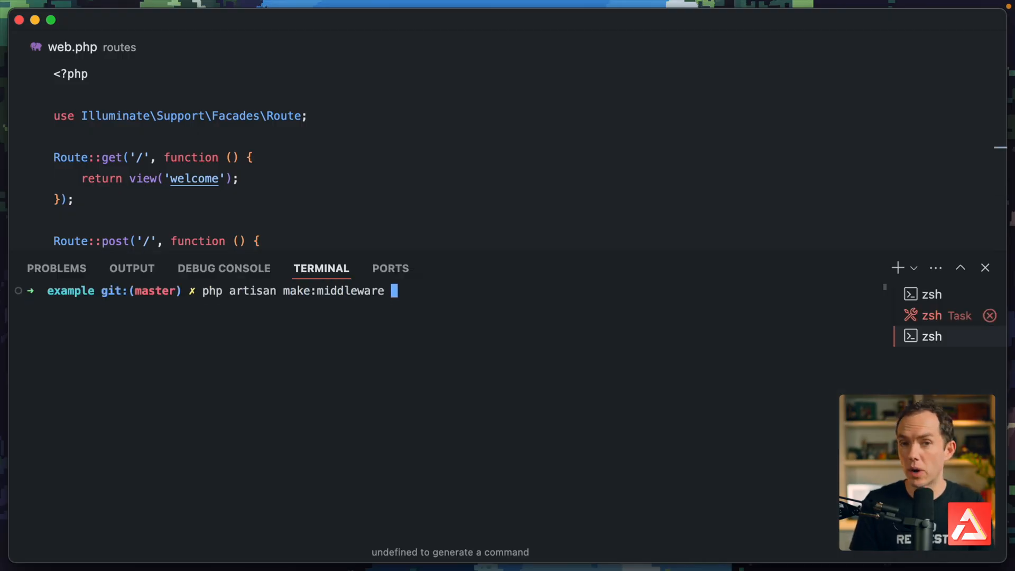
text(ExampleMiddle)
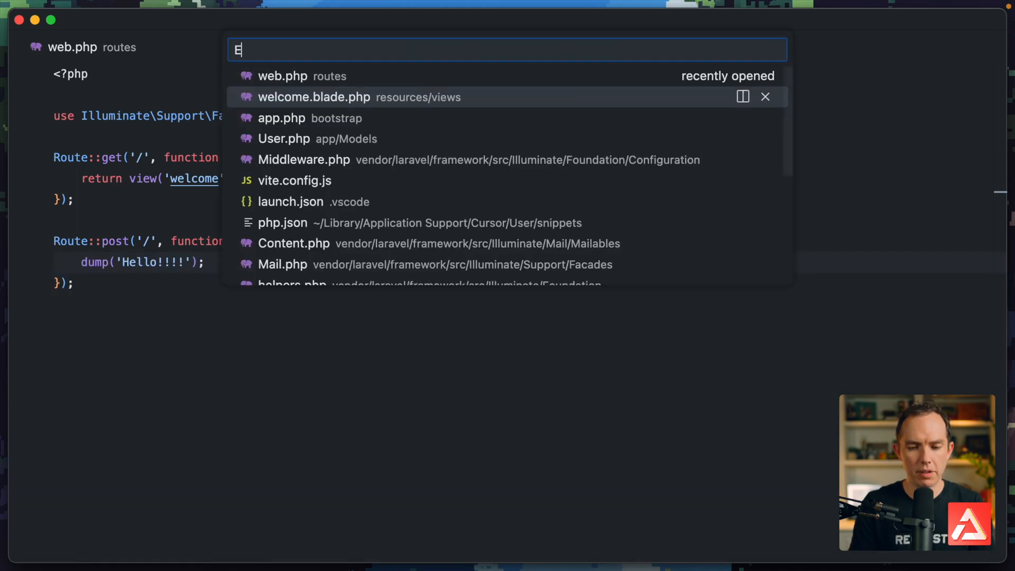
text(xampl)
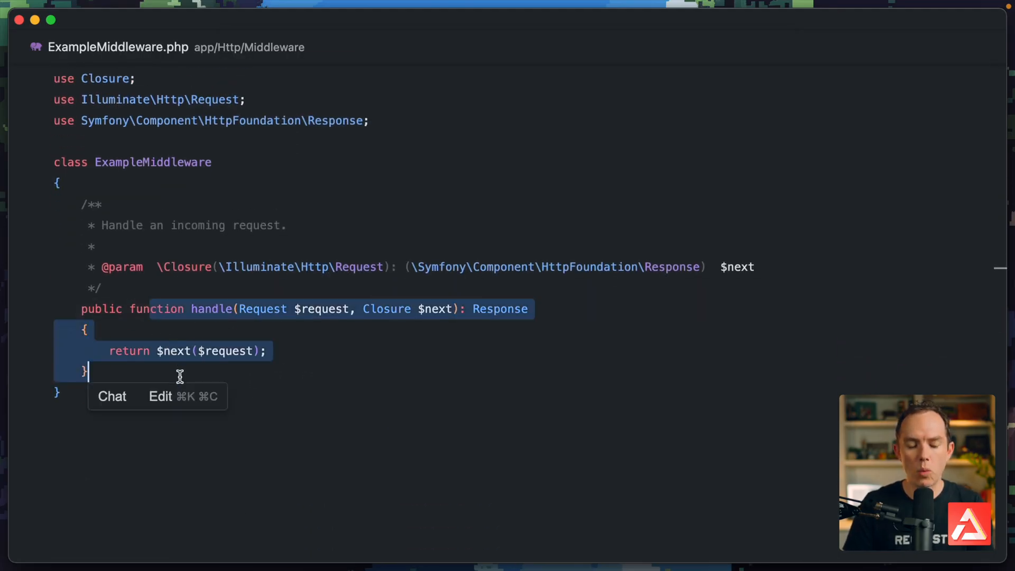
mouse_move(387, 445)
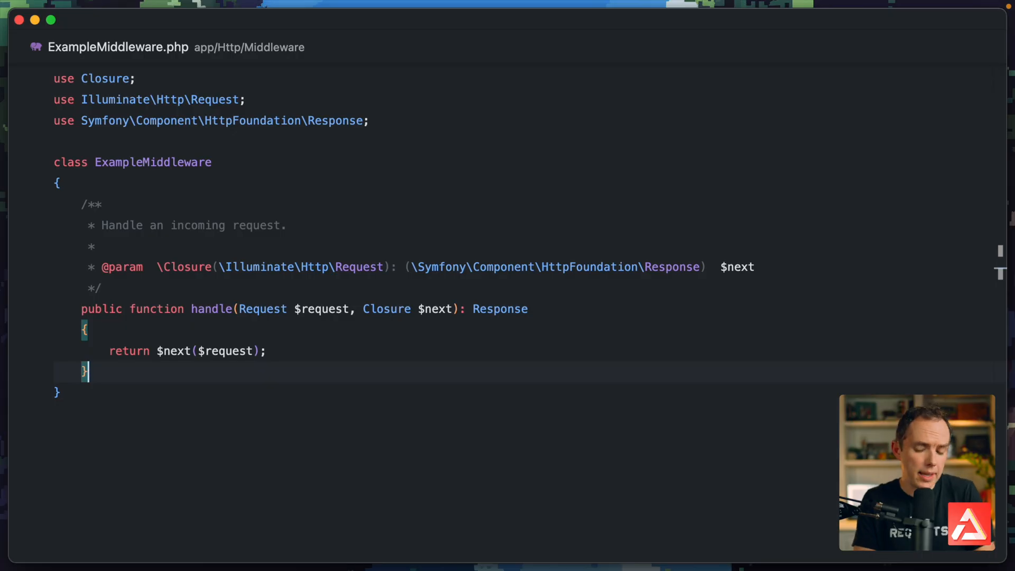
Step: Add a terminate(Request $request, Response $response) method below handle()
text(met)
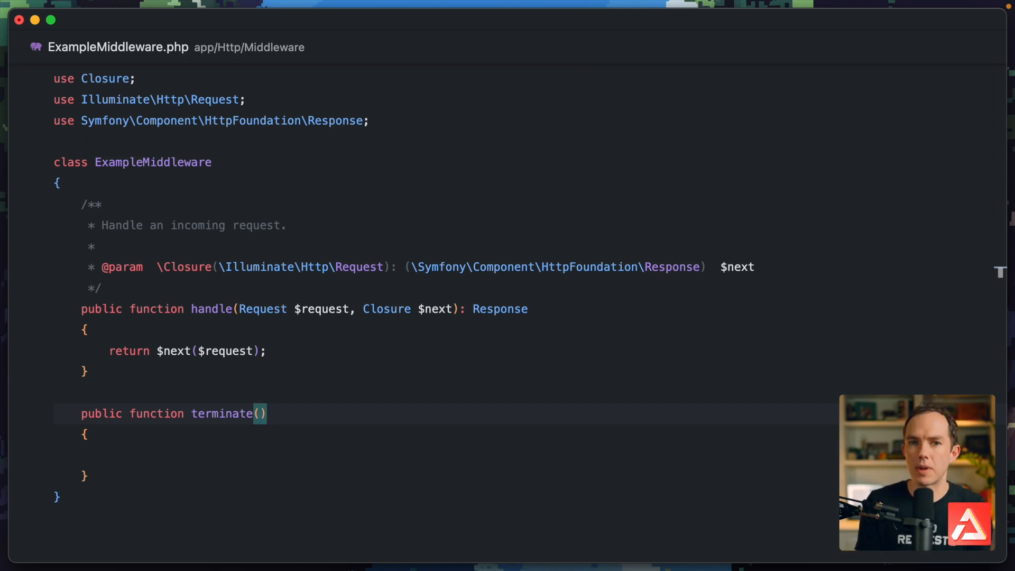
text(Req)
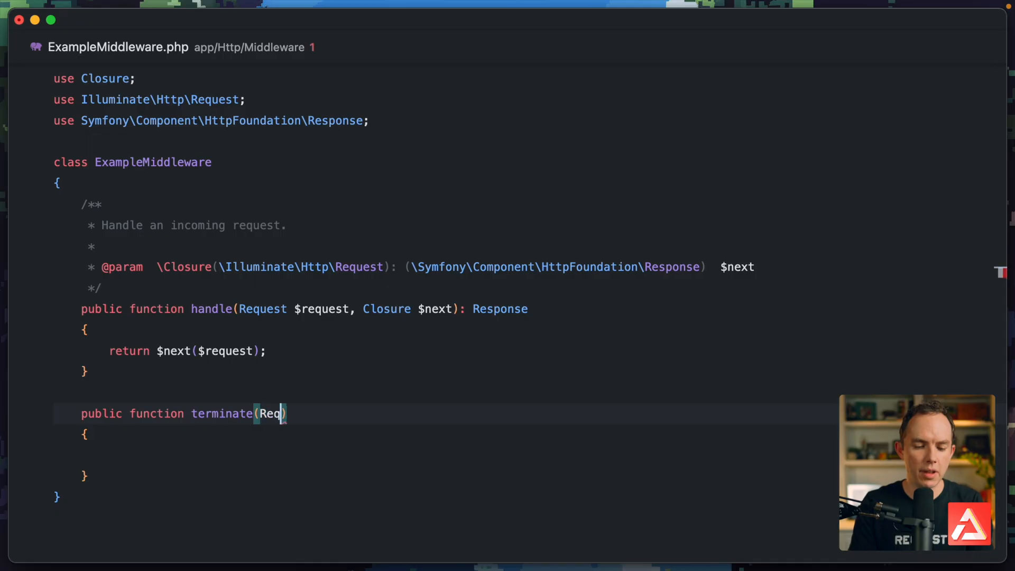
text(uest $request)
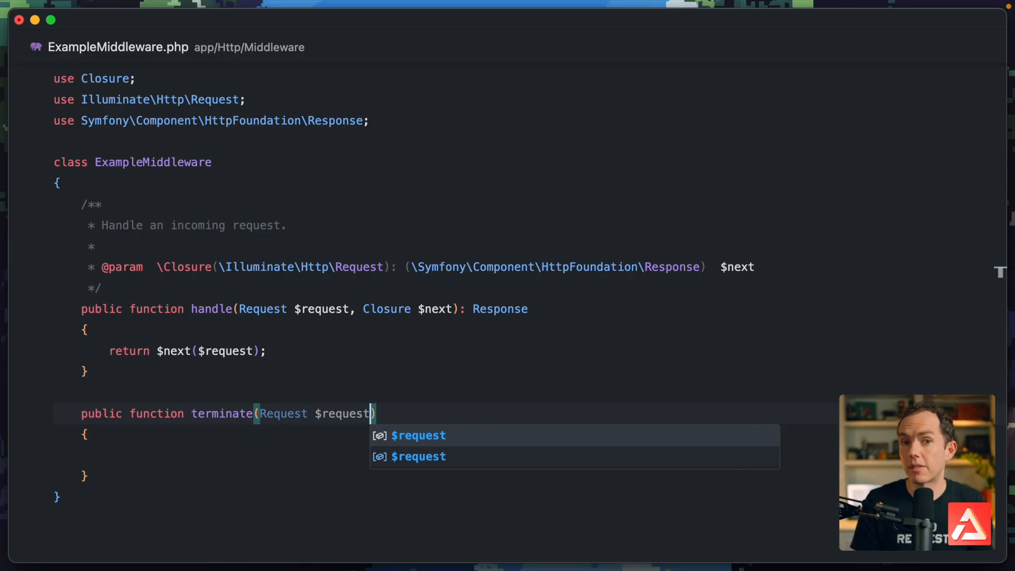
text(, Response $response)
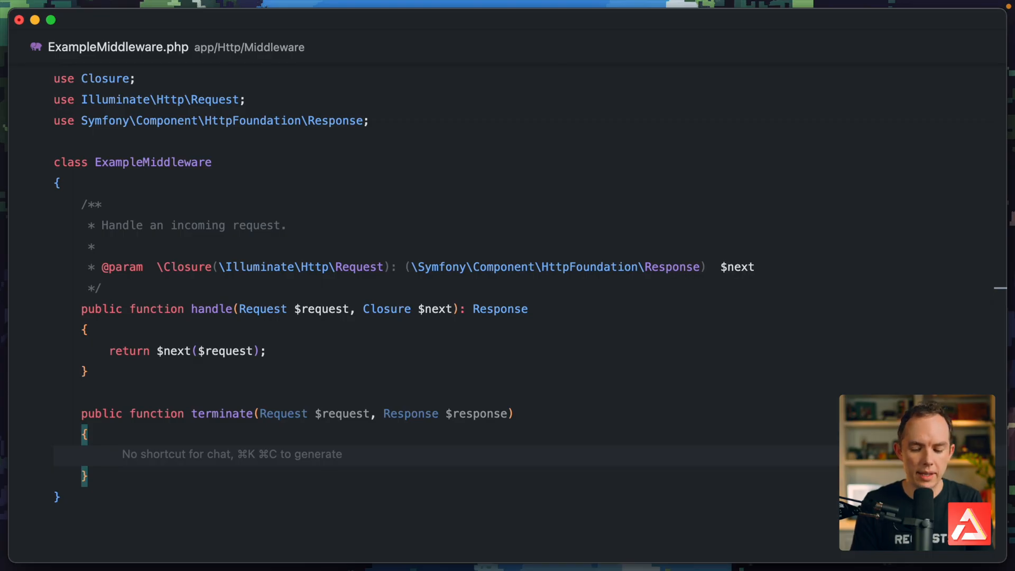
Step: Dump 'The response status code was: ' plus $response->getStatusCode() inside terminate
text(dump()
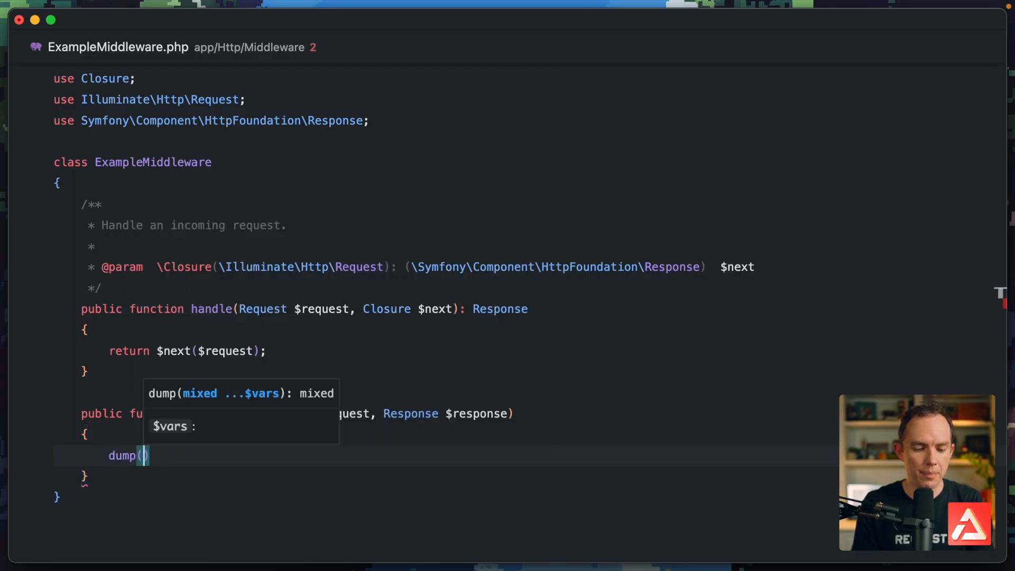
text('The response status co')
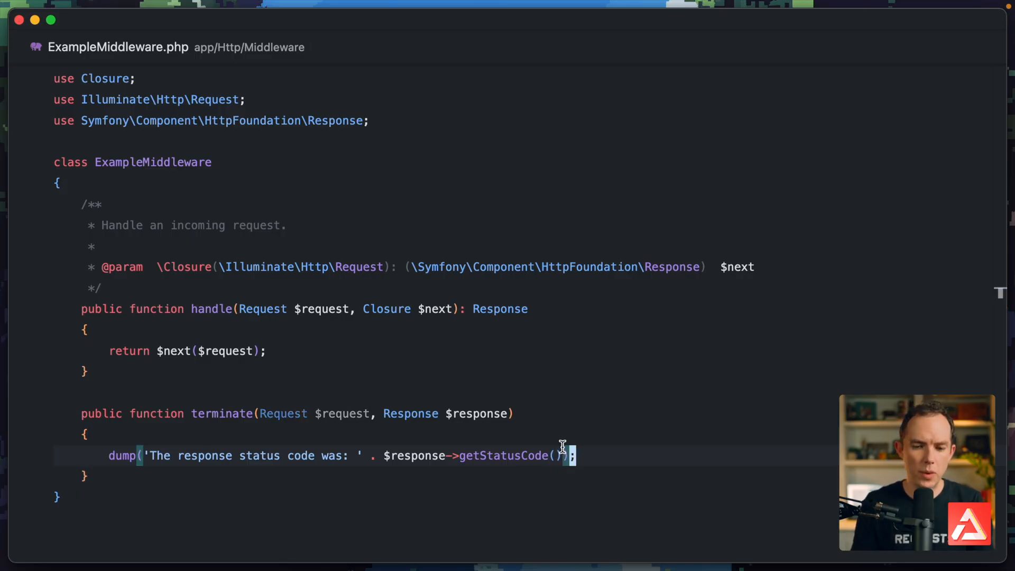
text(bootstrapp/ap)
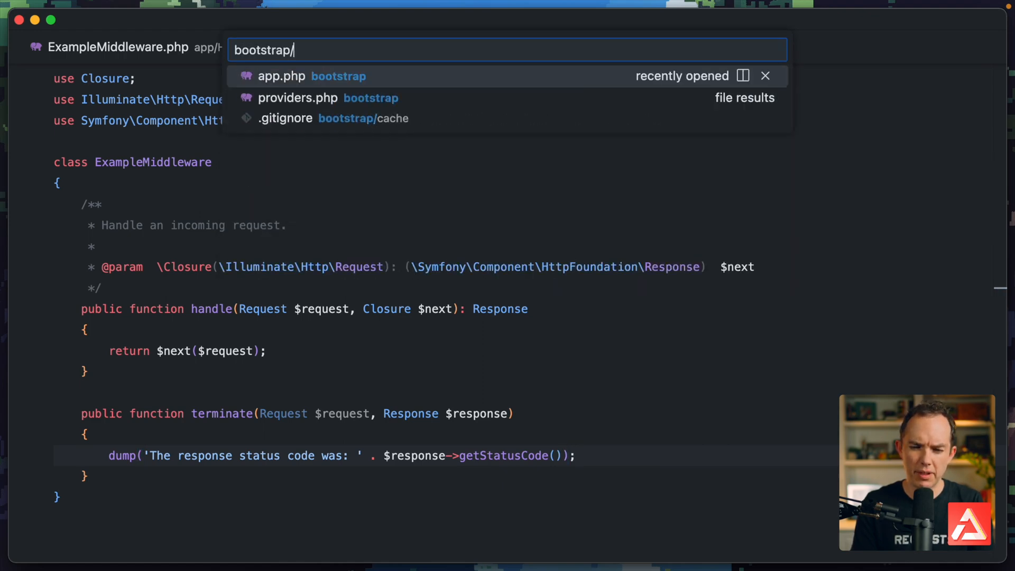
Step: In bootstrap/app.php, add $middleware->append(ExampleMiddleware::class) inside withMiddleware
click(311, 76)
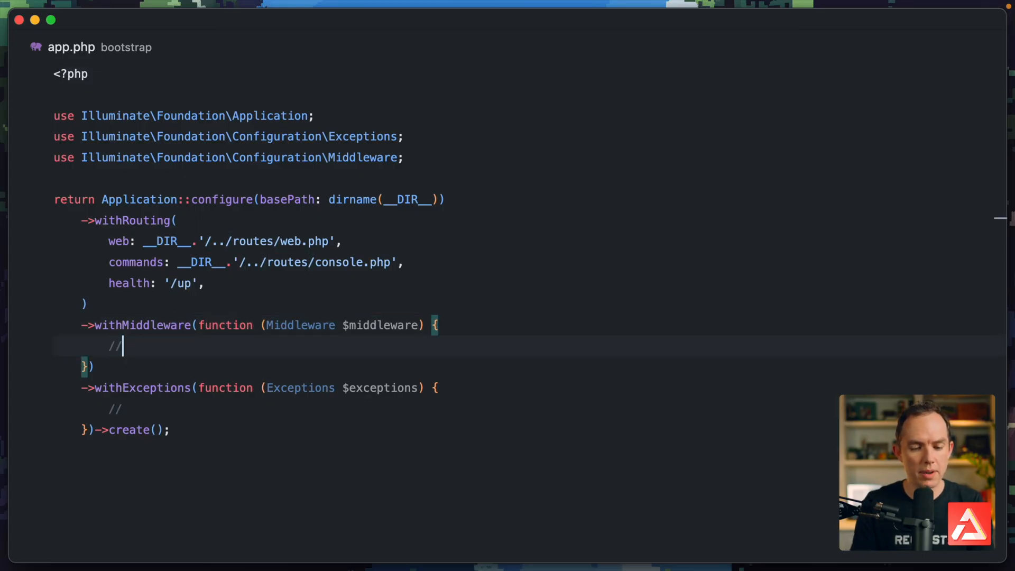
text($middleware->append()
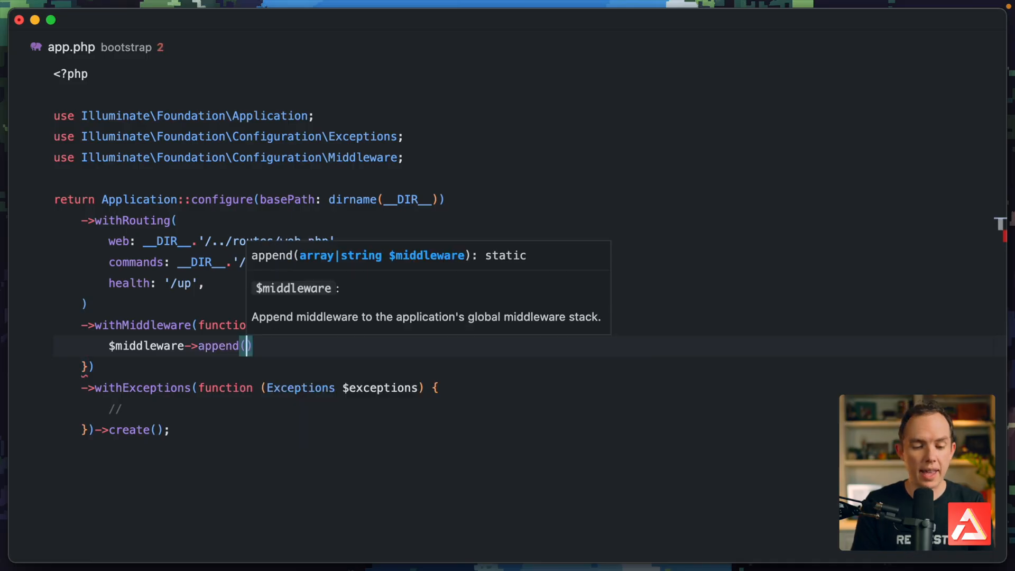
text(Exa)
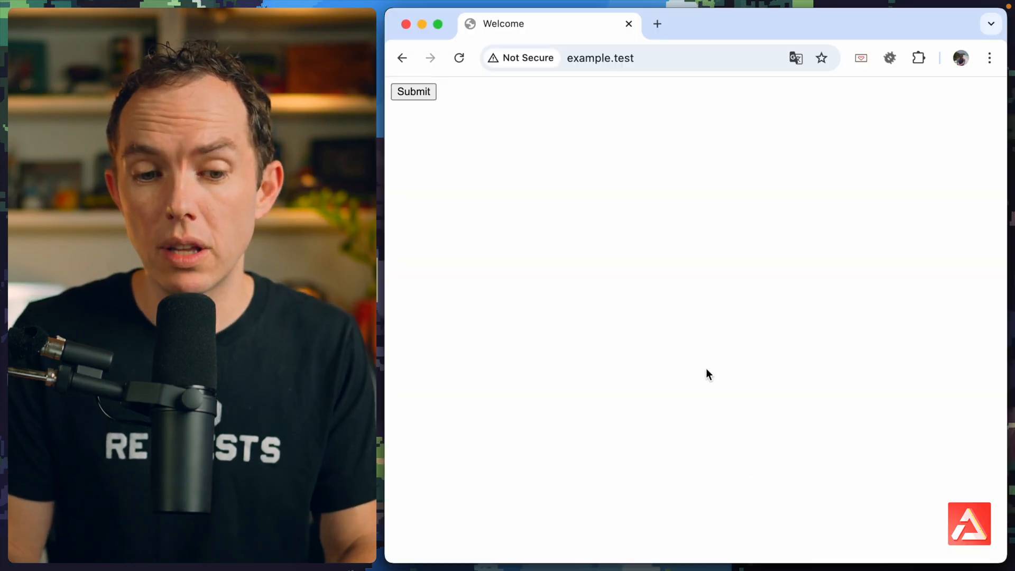
Step: Resubmit the example.test form to see the middleware's status code dump
click(413, 91)
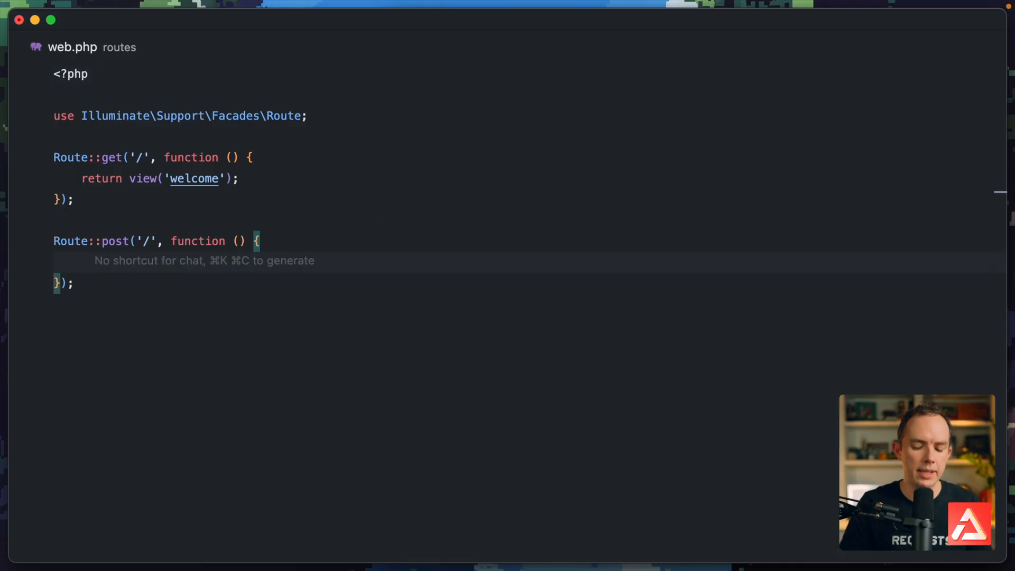
Step: Replace the dump with sleep(4); and return 'Time-consuming task complete!'
text(sleep))
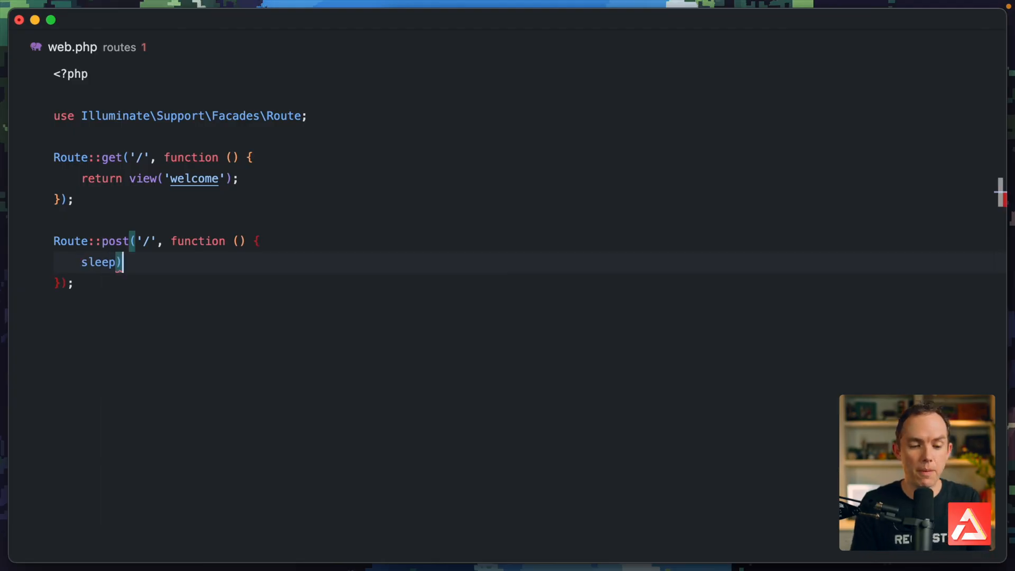
text((4);)
text(return ')
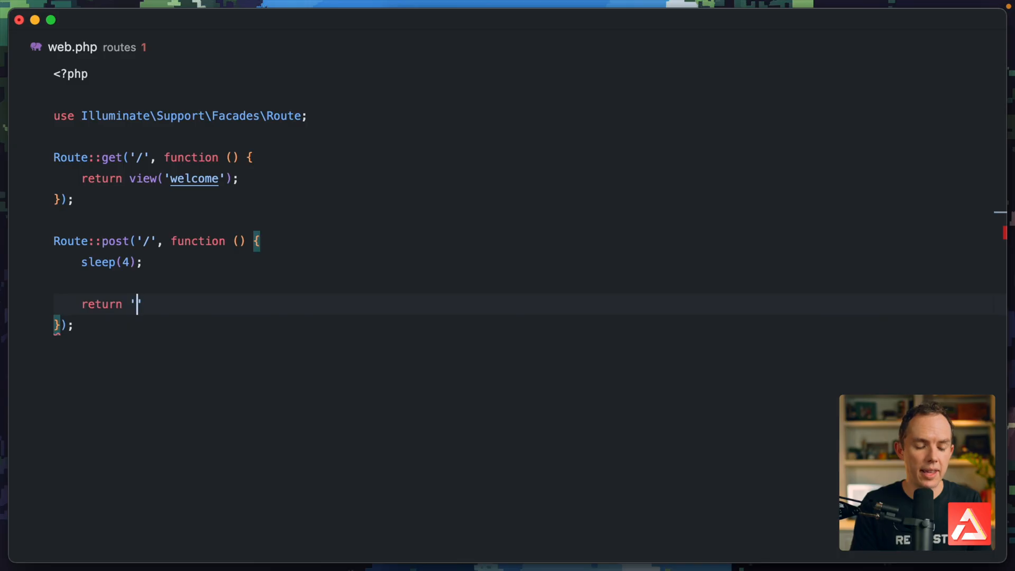
text(Time-consu)
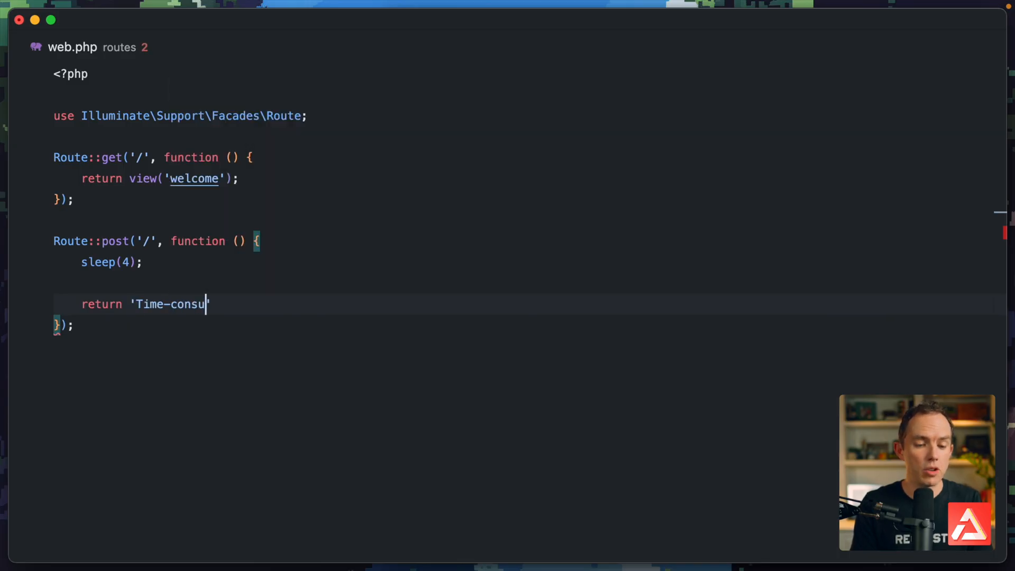
text(ming task complete!';)
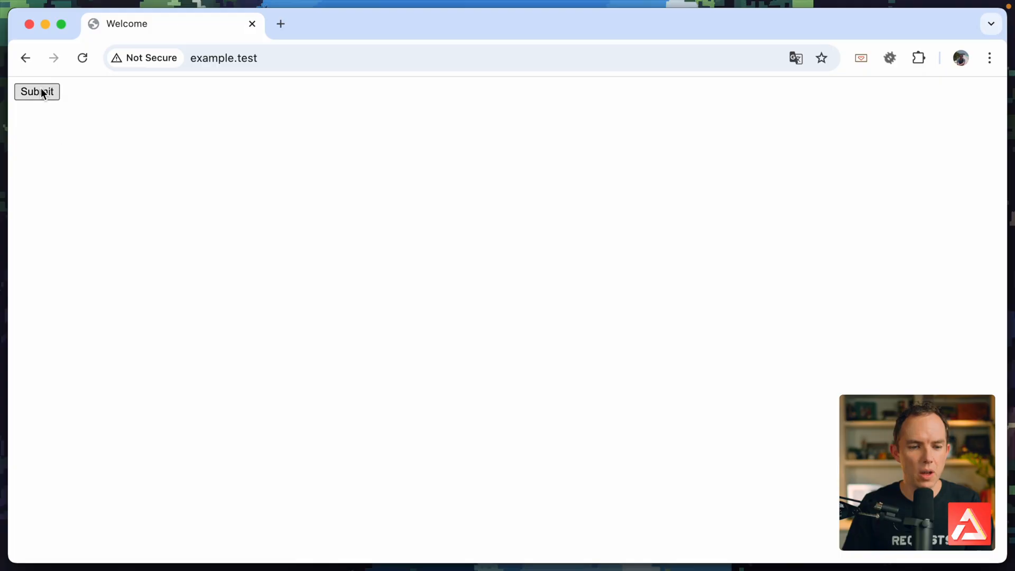
Step: Submit the form to get 'Time-consuming task complete!' and a 200 status dump
click(37, 91)
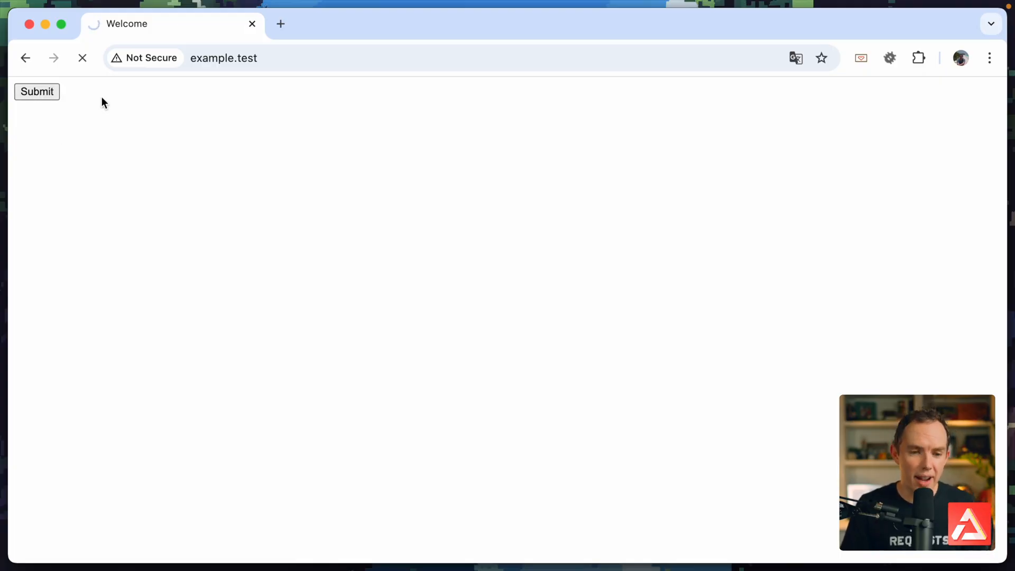
click(37, 92)
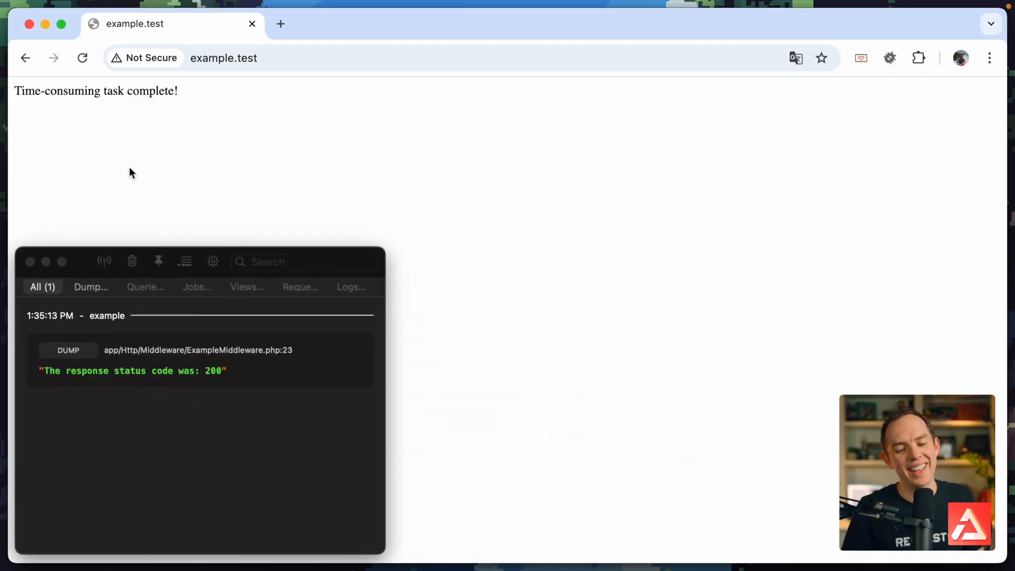
mouse_move(158, 328)
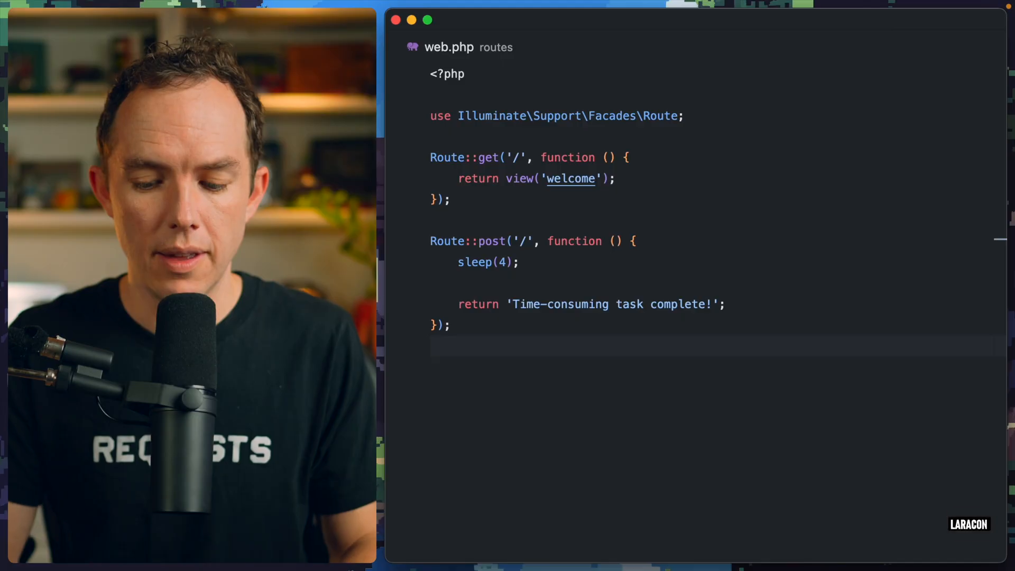
text(b/ap)
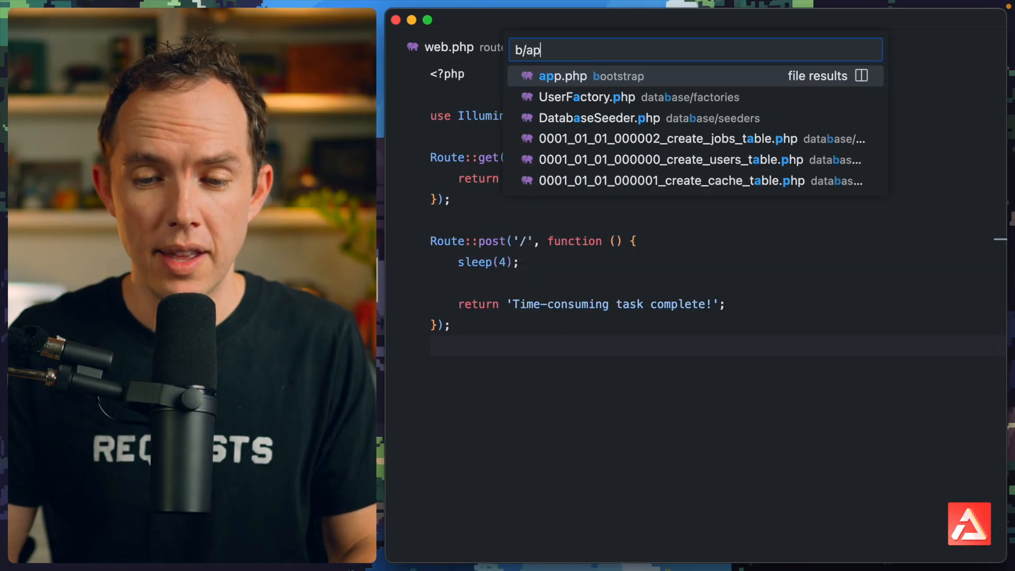
click(562, 76)
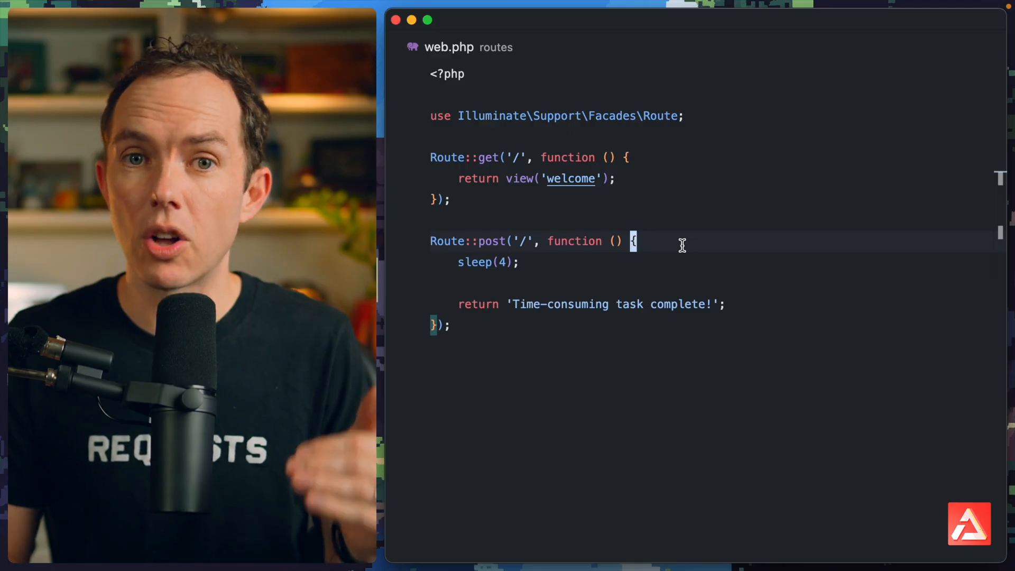
Step: Wrap sleep(4) in a defer closure and add dump('Defer was called. Logic complete.')
text(defer(function () {)
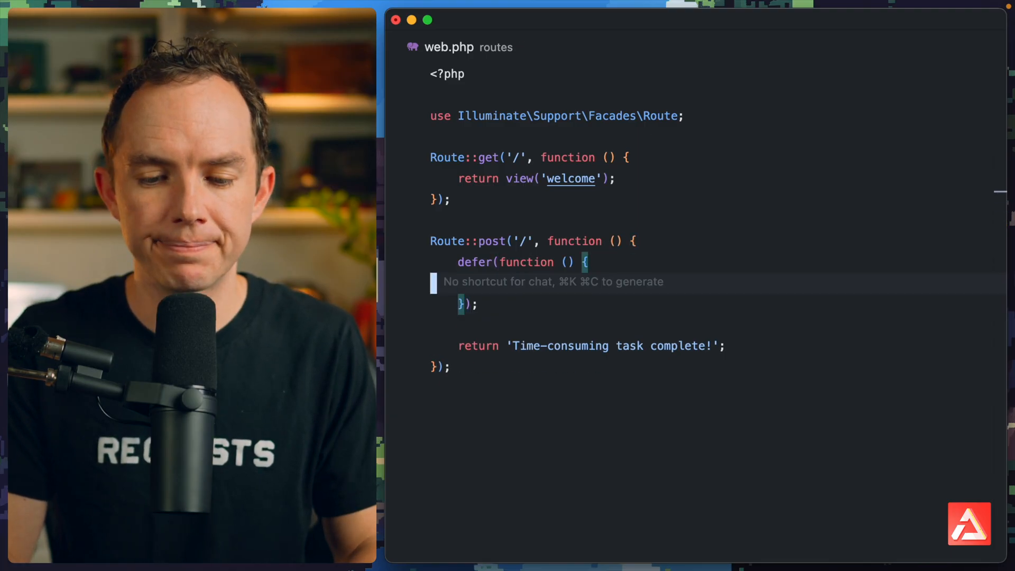
text(sleep(4);)
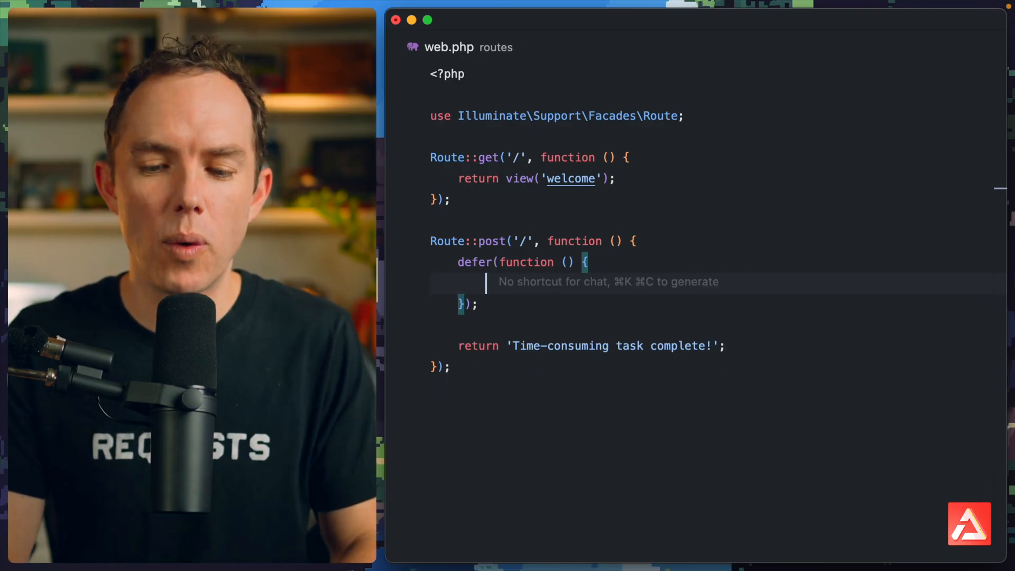
text(dump)
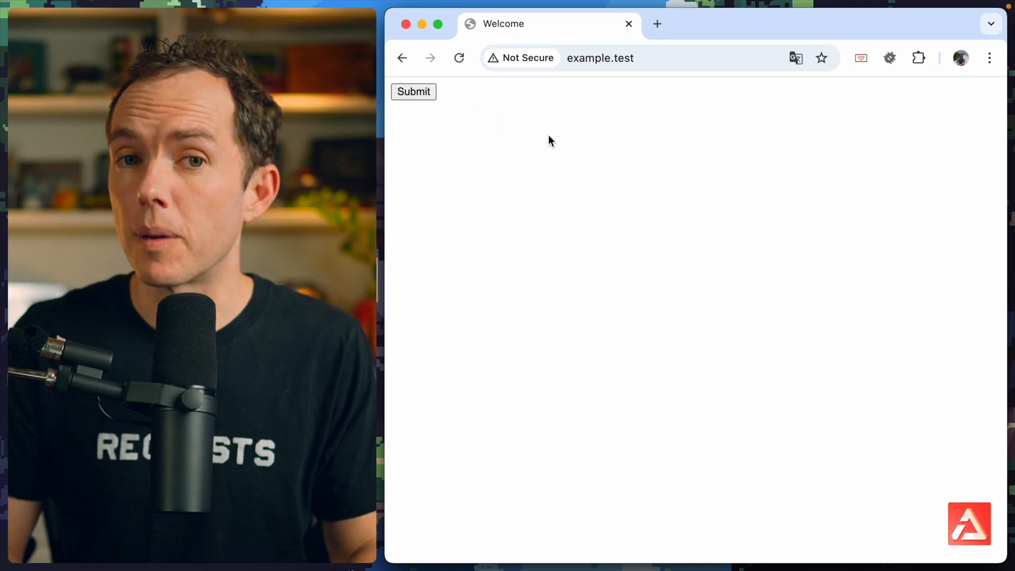
mouse_move(535, 134)
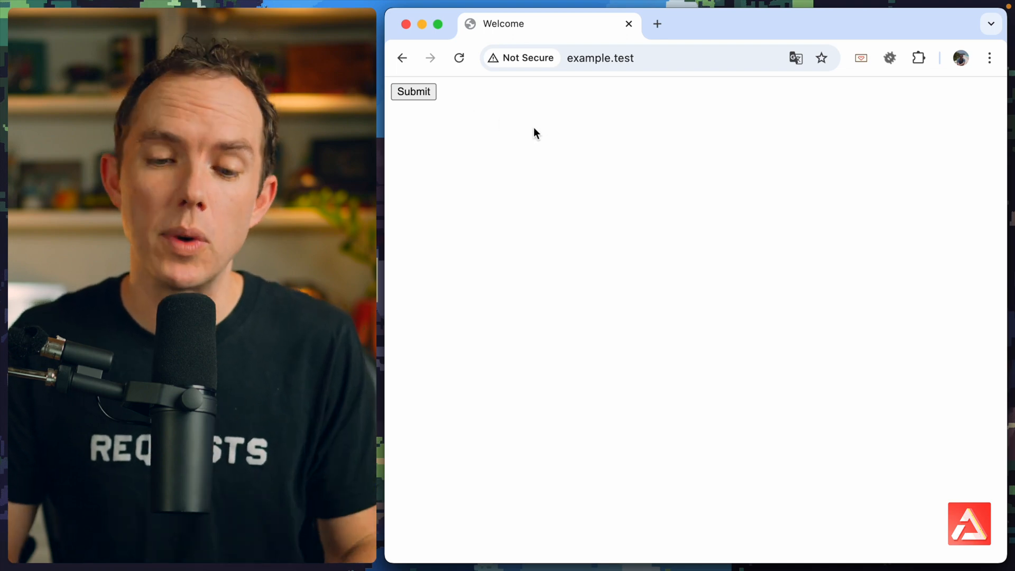
Step: Submit the form, get the task-complete page, then see the 'Defer was called' dump
click(412, 92)
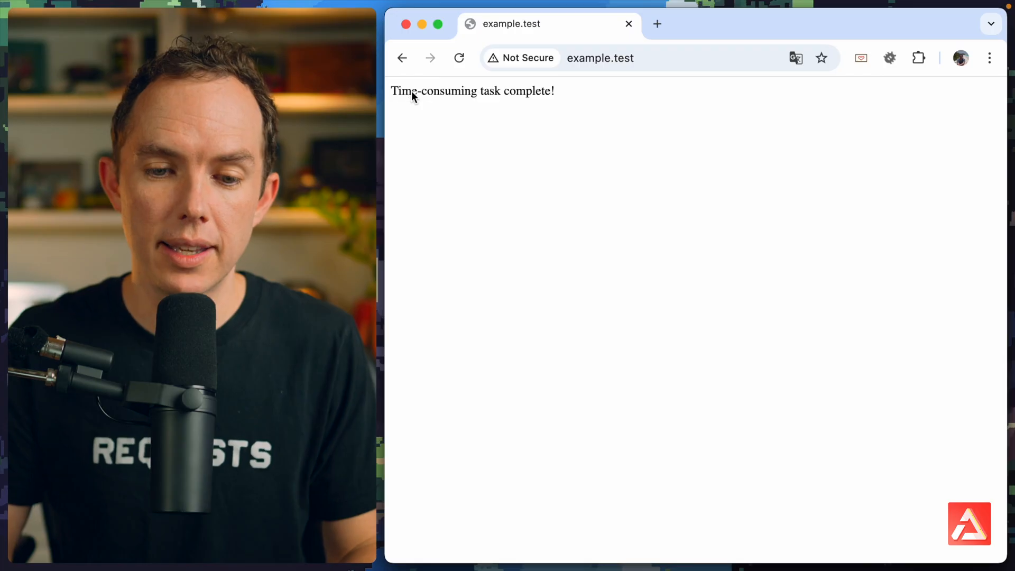
mouse_move(493, 161)
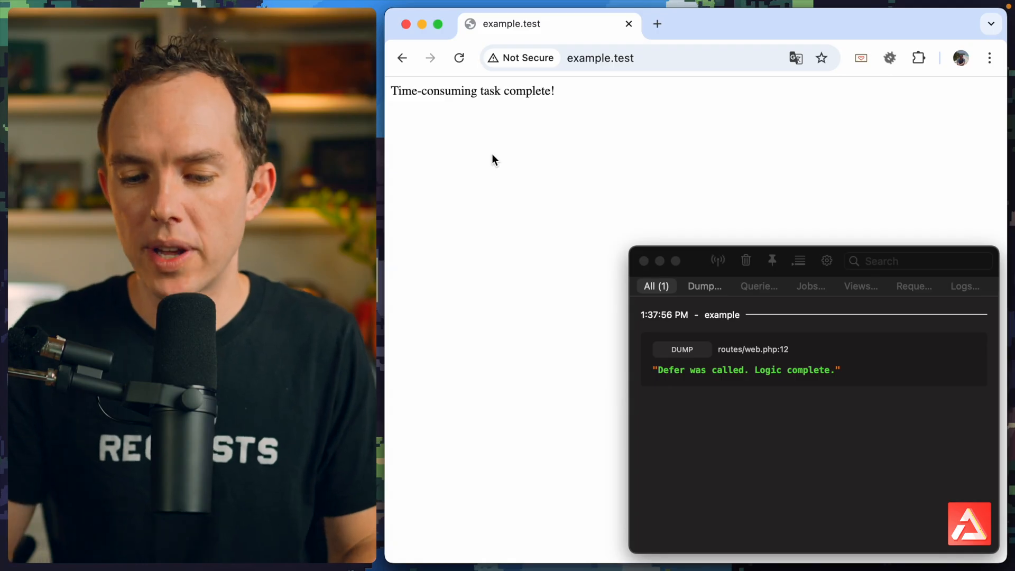
mouse_move(677, 433)
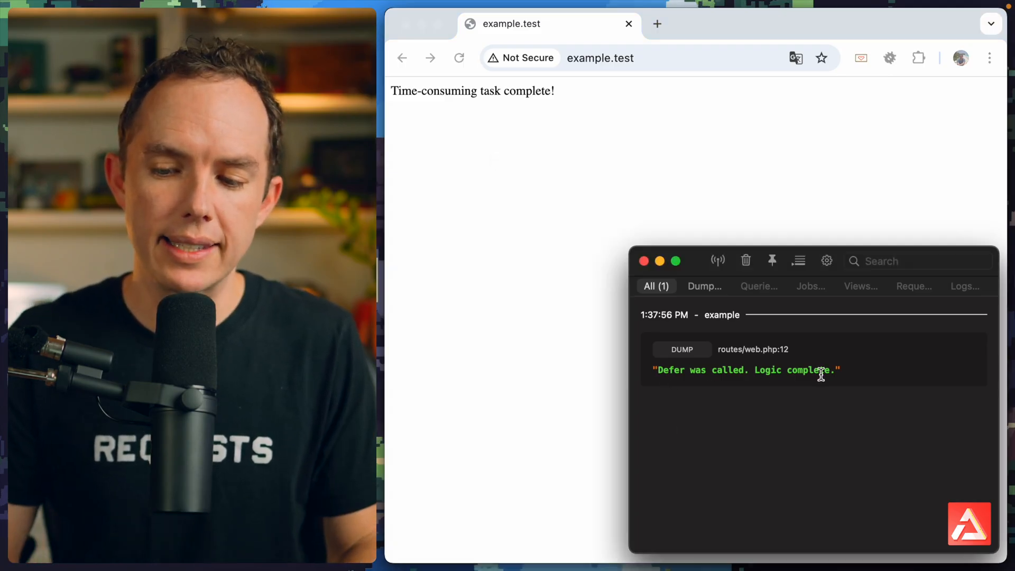
mouse_move(720, 342)
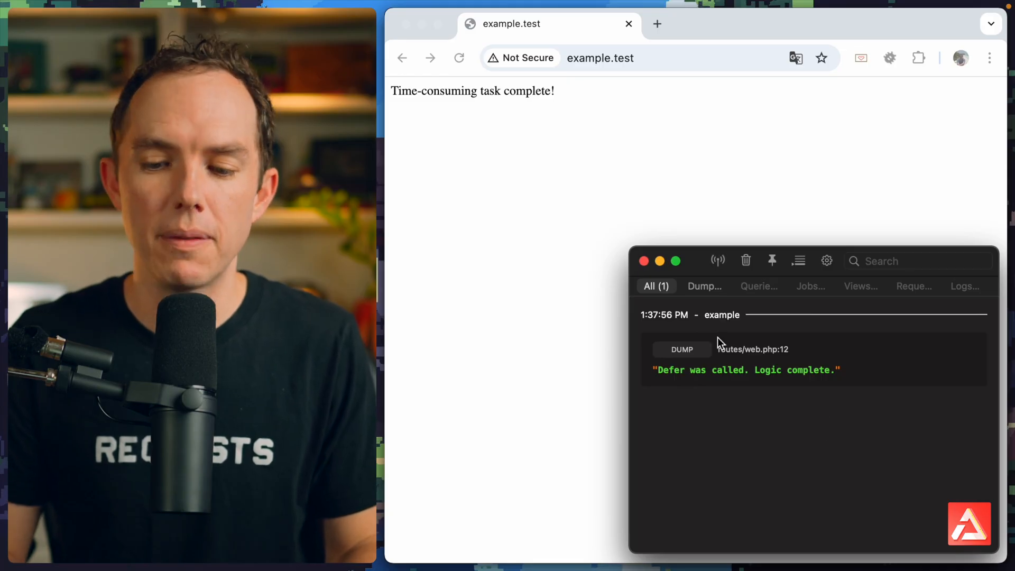
click(644, 261)
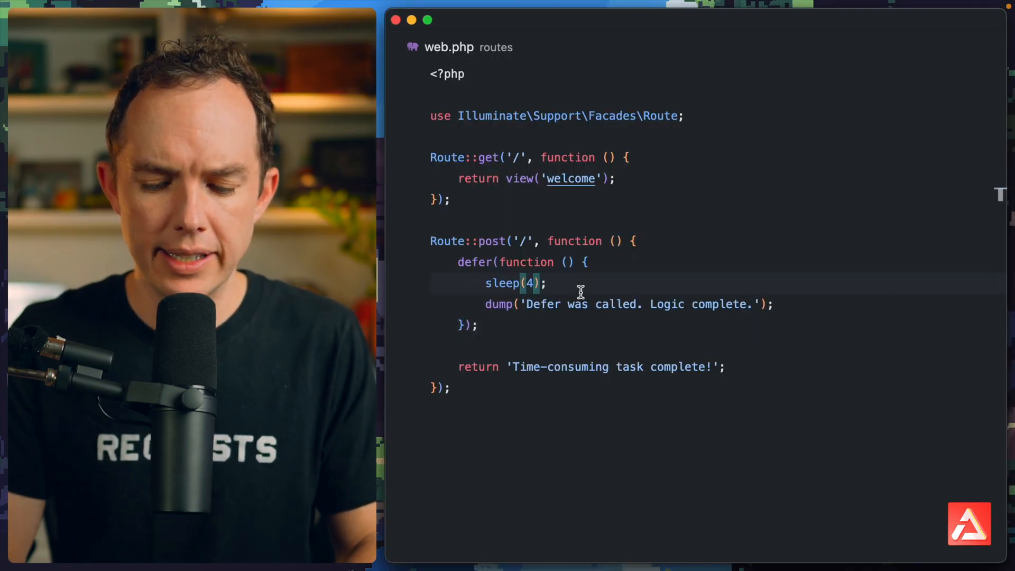
Step: Run php artisan make:mail Welcome in Cursor's terminal to create the Welcome mailable
click(732, 268)
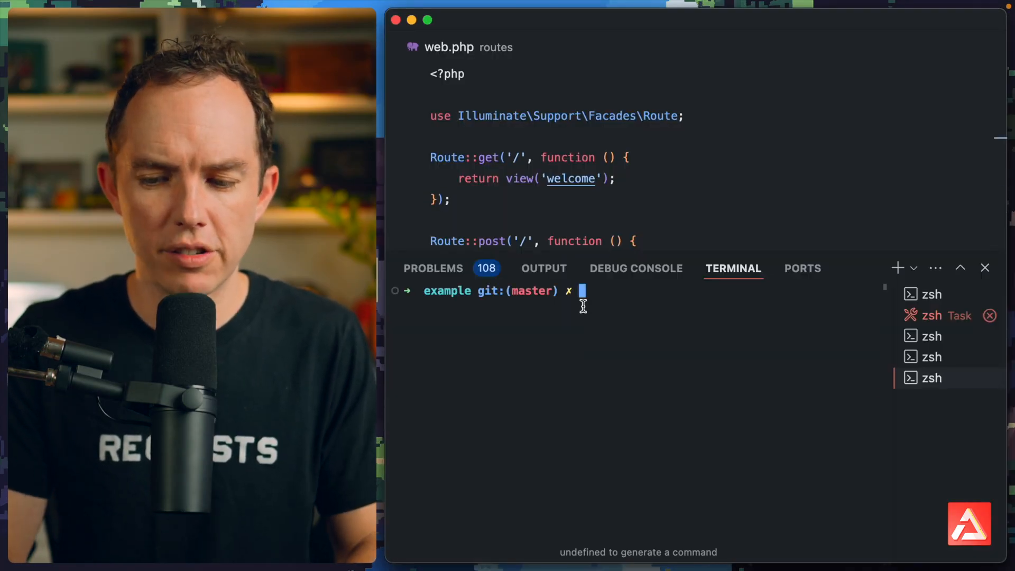
text(php artisan make:m)
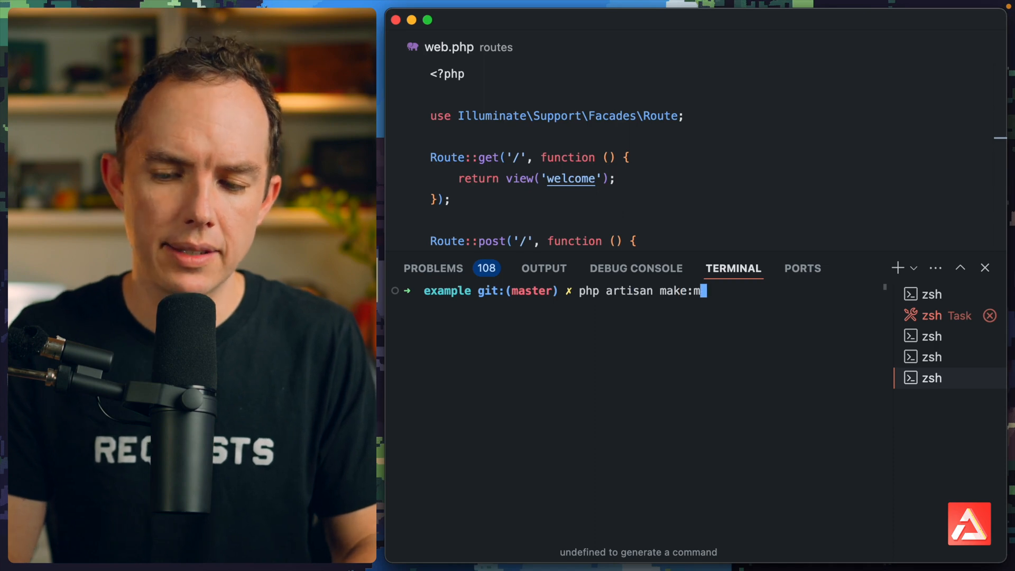
text(ail WelcomeM)
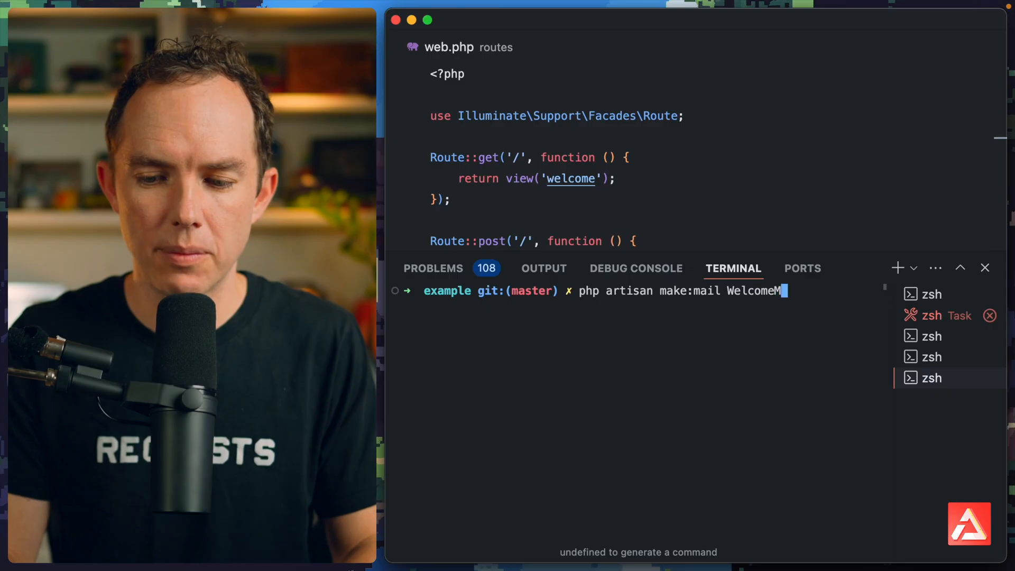
key(Return)
text(Welcome)
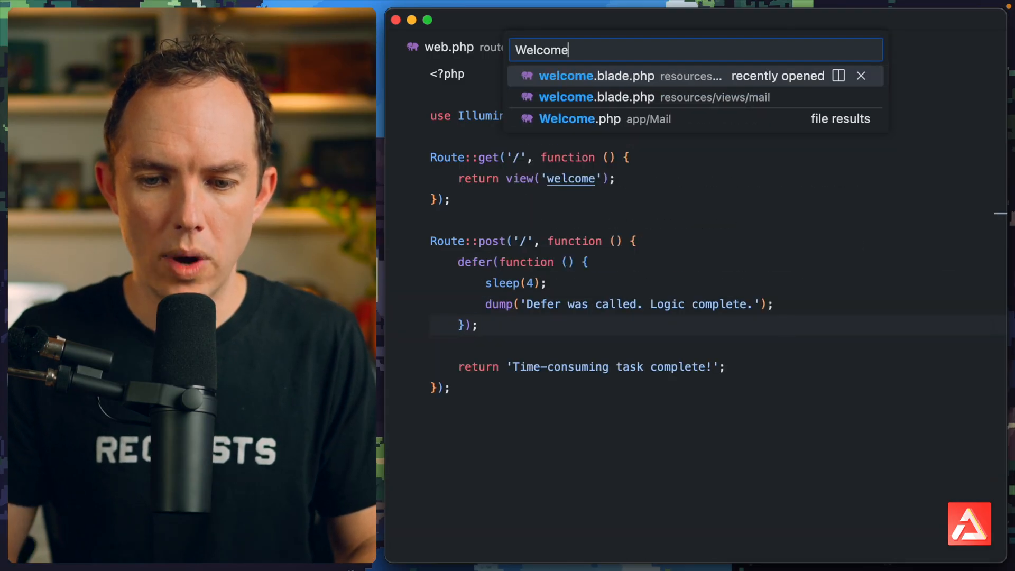
Step: In Welcome.php's content(), replace the view with htmlString 'Welcome to our site!'
click(577, 119)
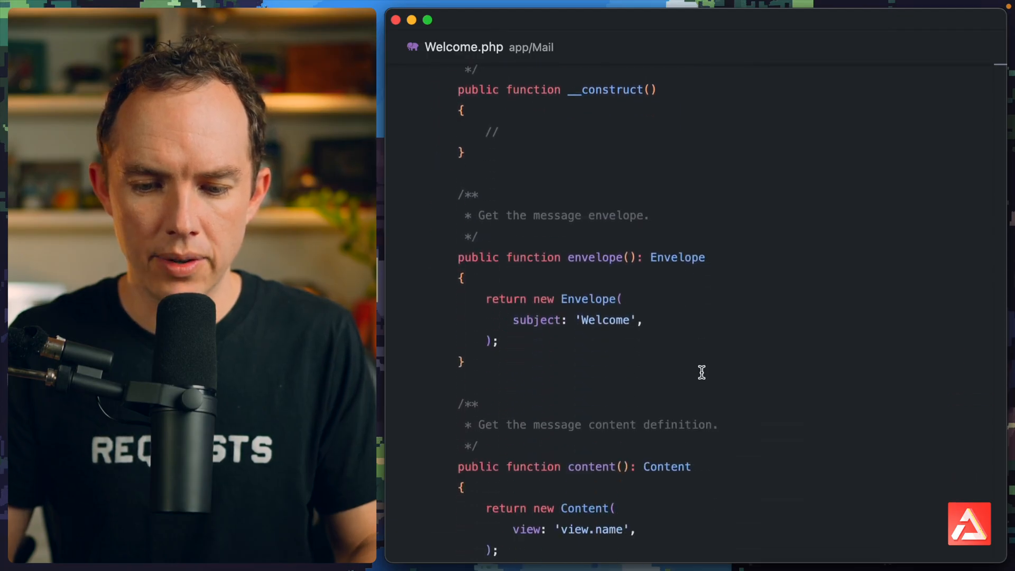
scroll(down, 3)
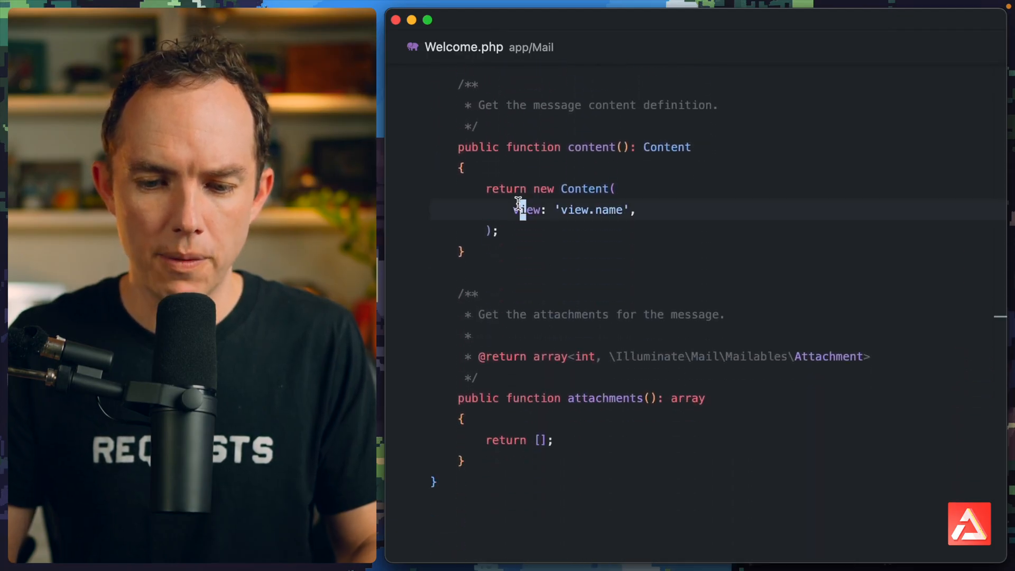
text(htmlString)
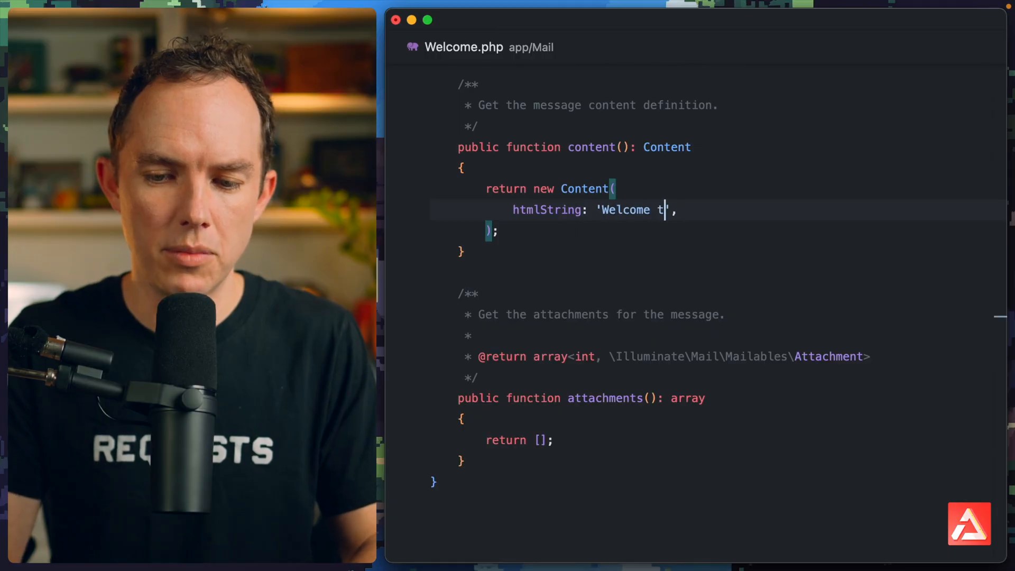
text(o our site!)
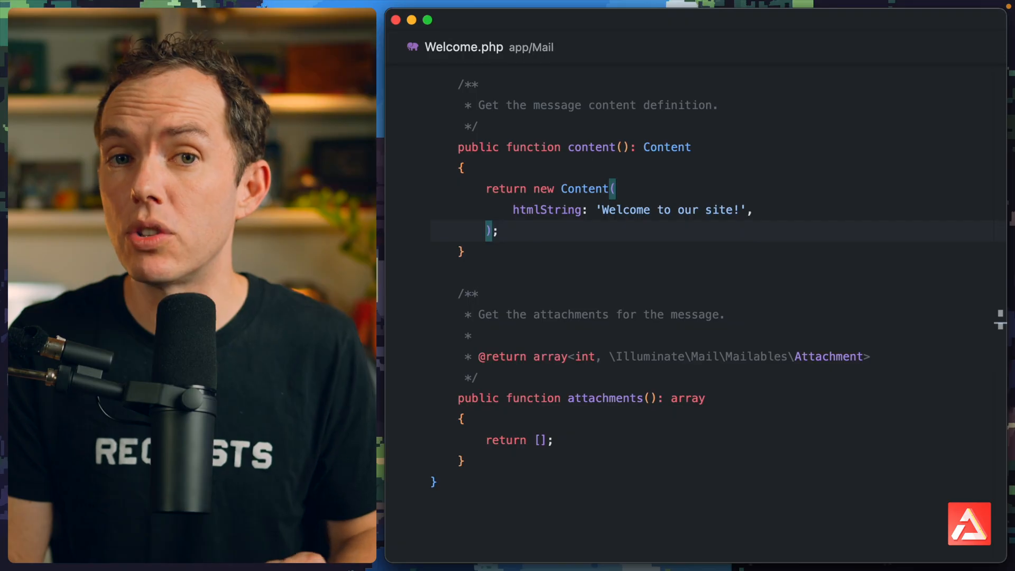
text(routes/)
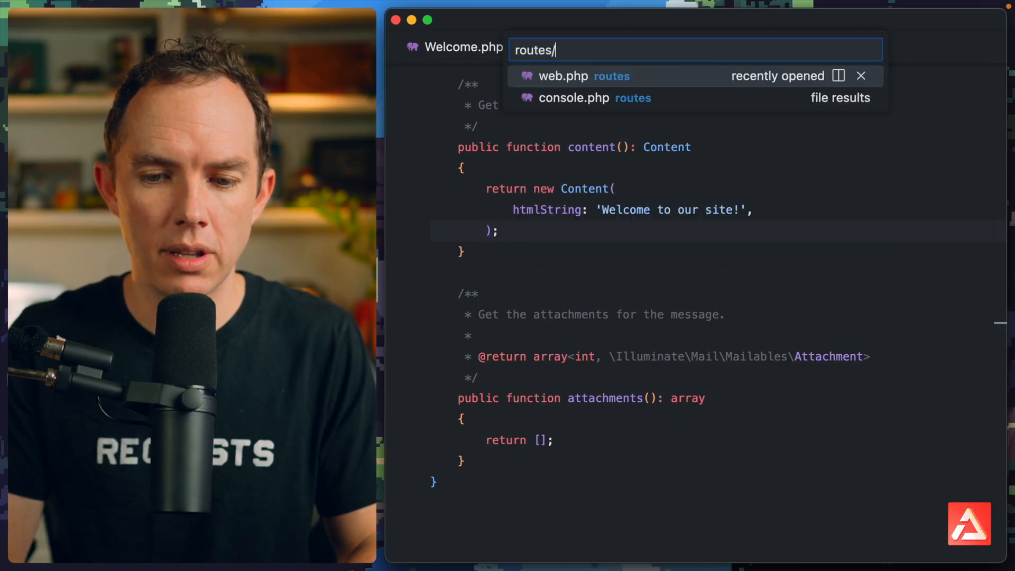
Step: In web.php's deferred callback, write Mail::to('jeffrey')->send(new Welcome) in place of the sleep
click(582, 76)
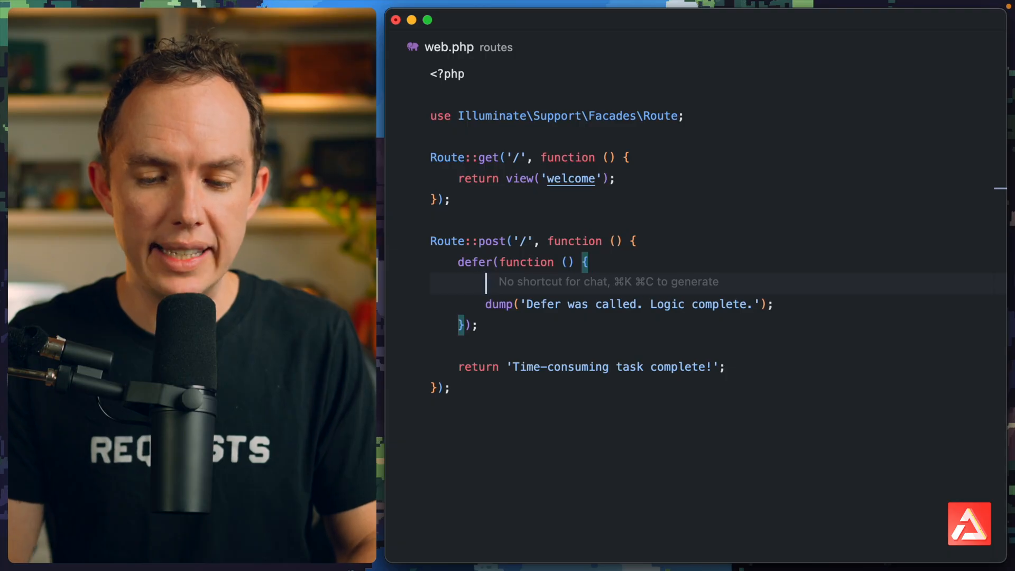
text(M)
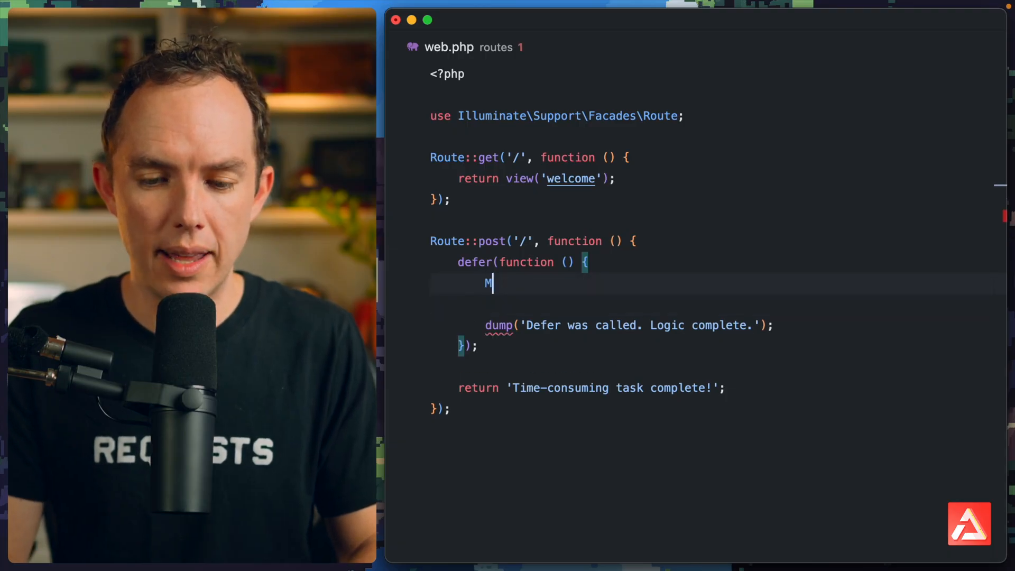
text(ail)
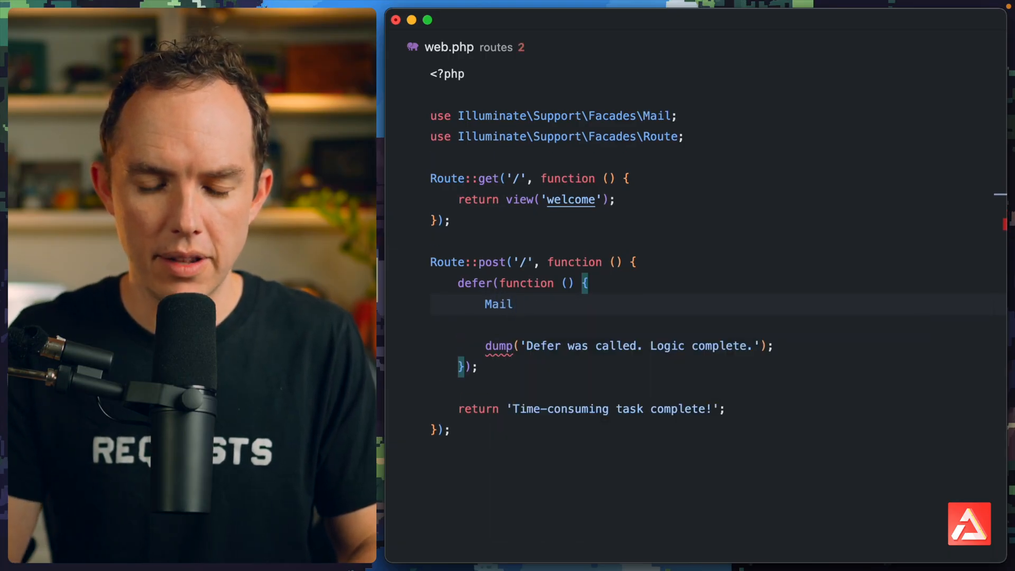
text(::to('jeffrey')
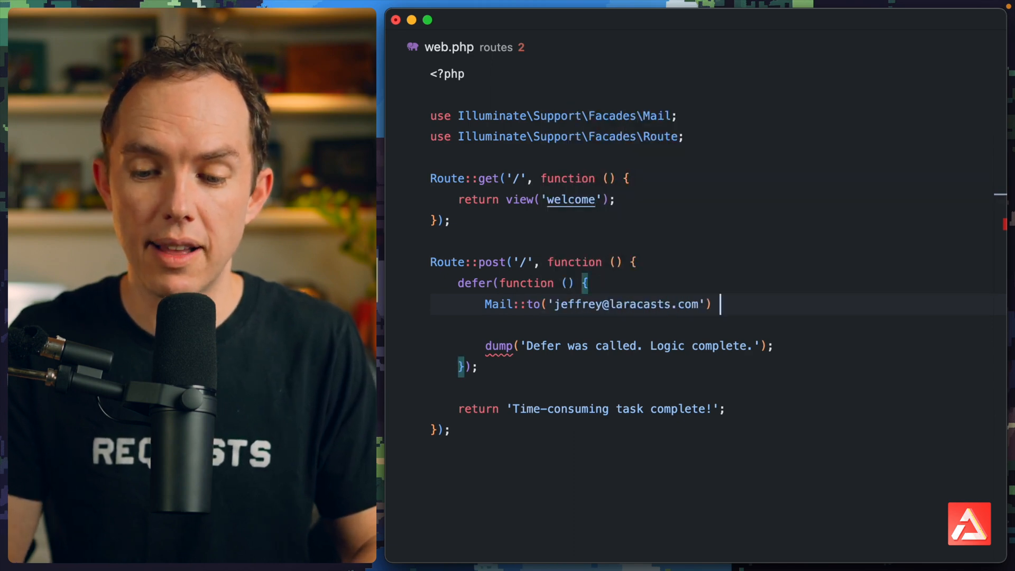
text(->send)
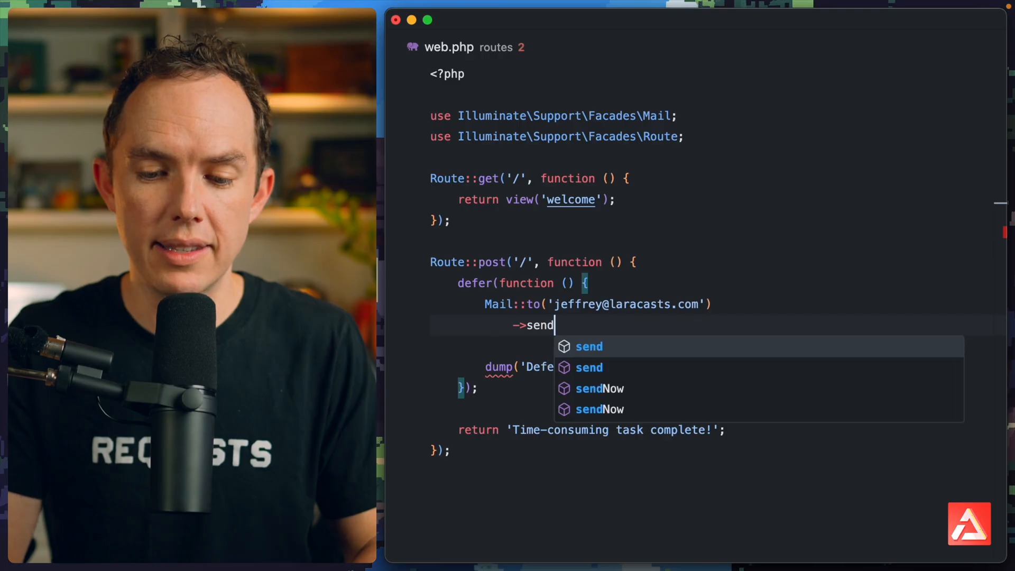
text((new Wec)
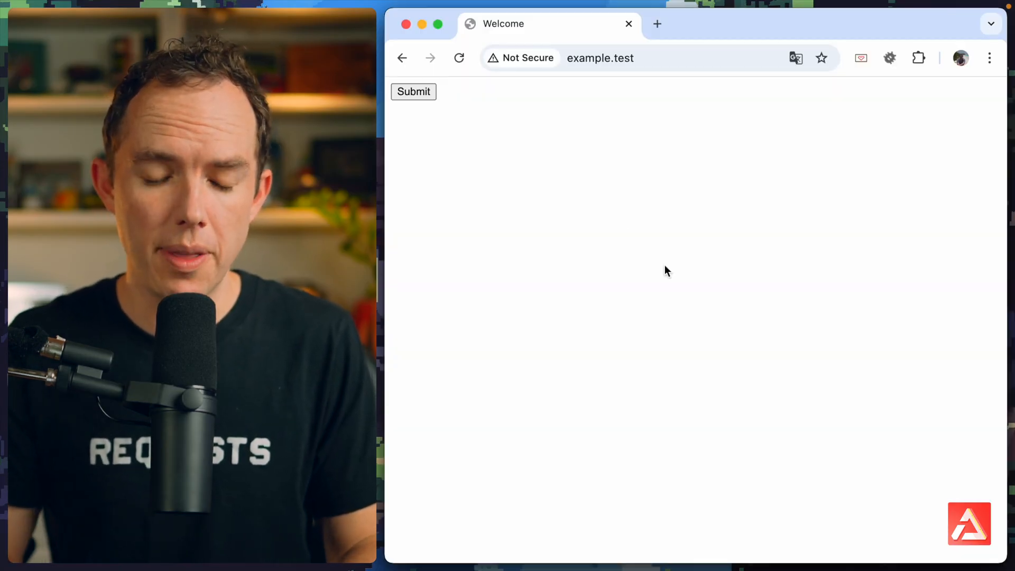
Step: Submit the example.test form, then dismiss the Herd dump window
click(412, 91)
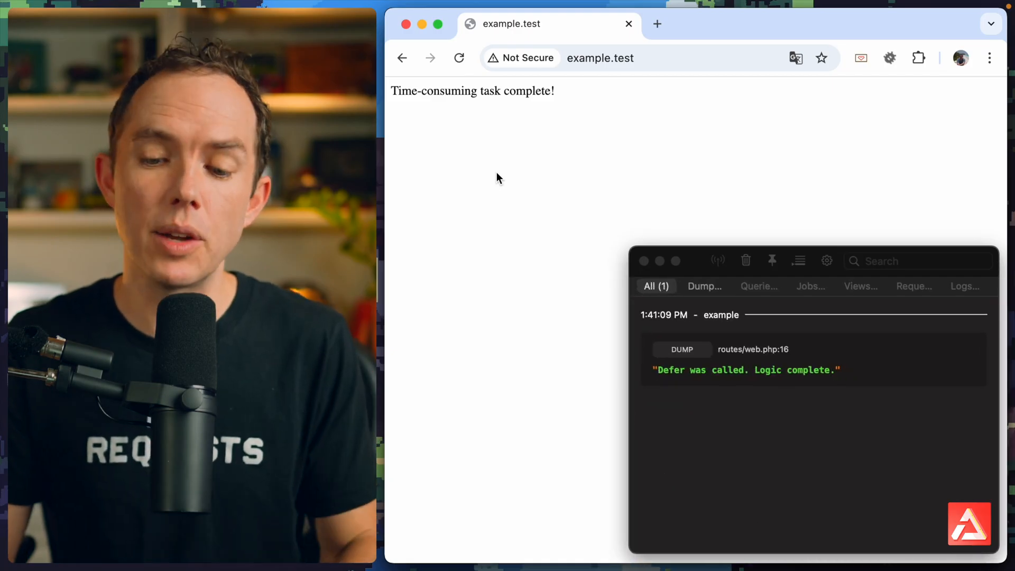
mouse_move(671, 246)
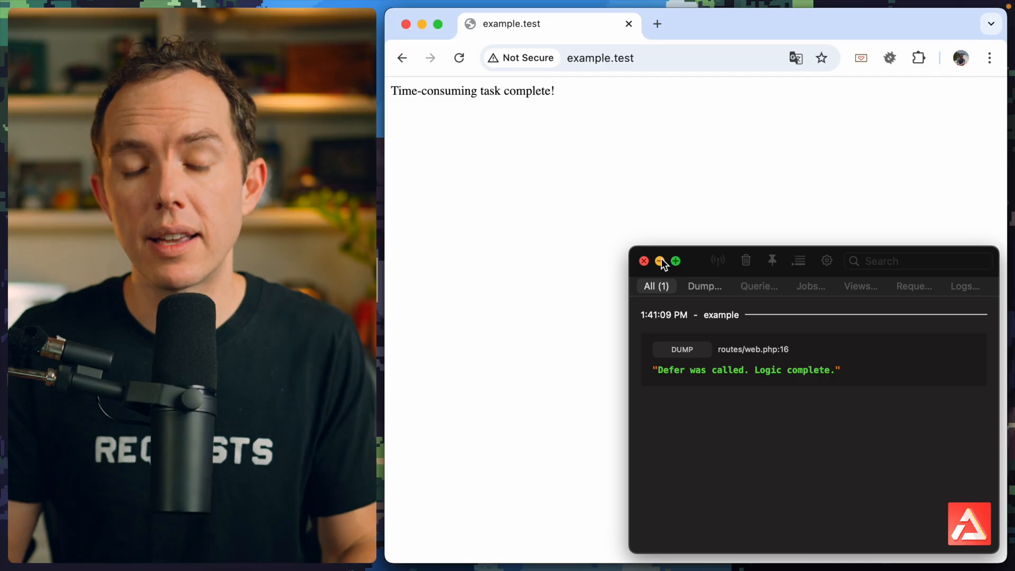
click(661, 261)
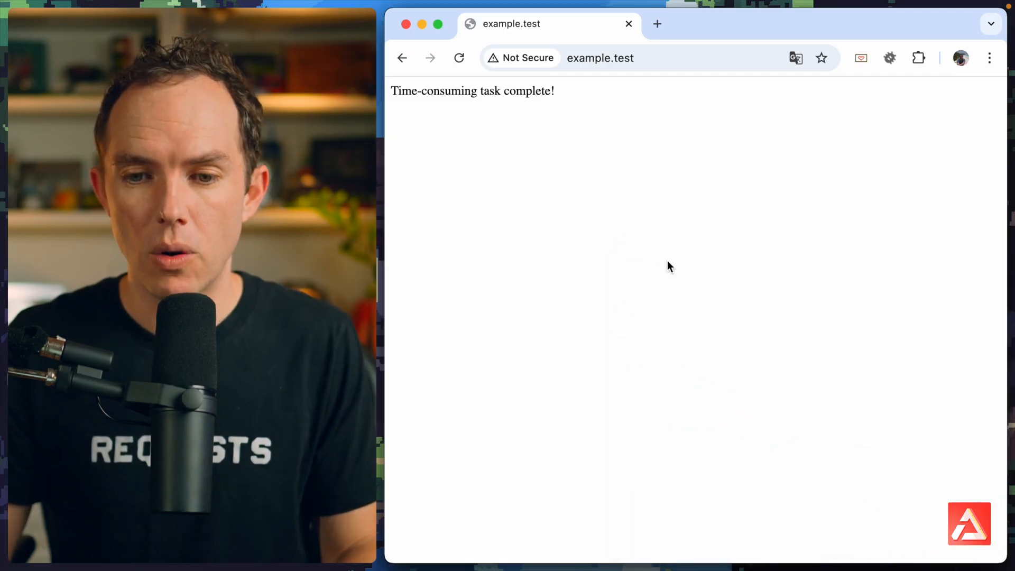
click(543, 9)
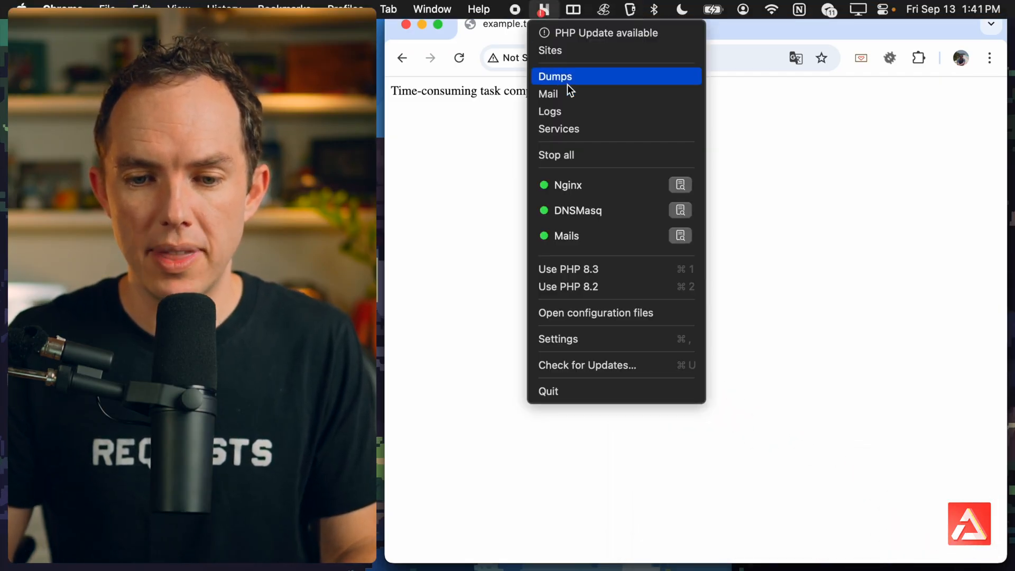
click(548, 94)
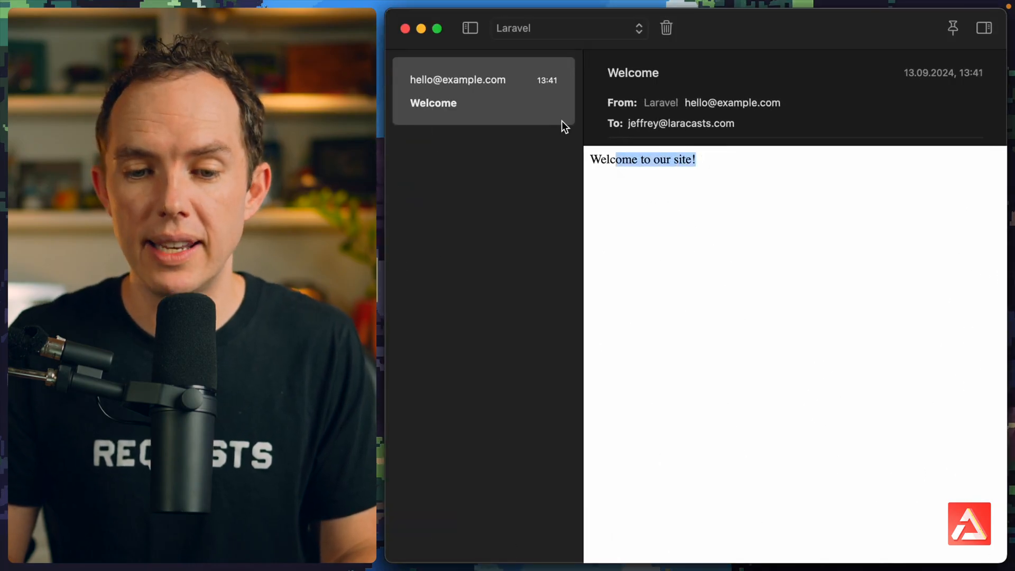
click(666, 28)
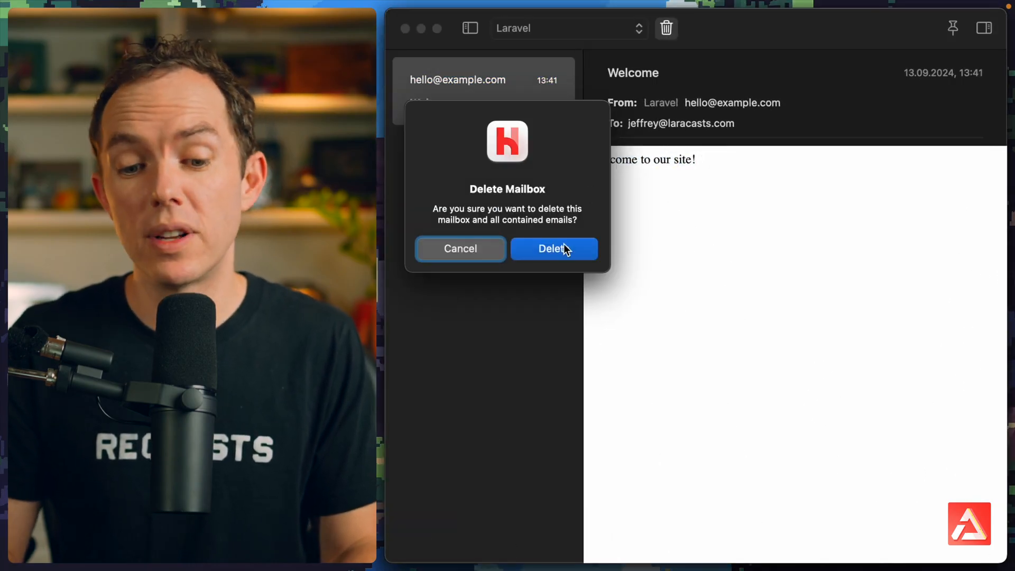
click(553, 248)
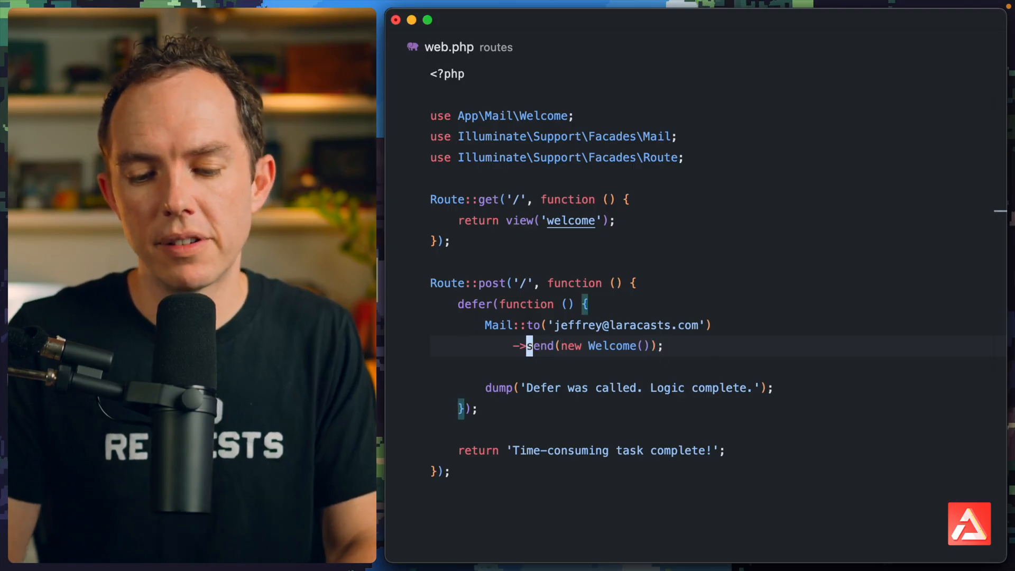
Step: Comment out the route's defer wrapper and change ->send to ->defer on Mail::to
text(defer)
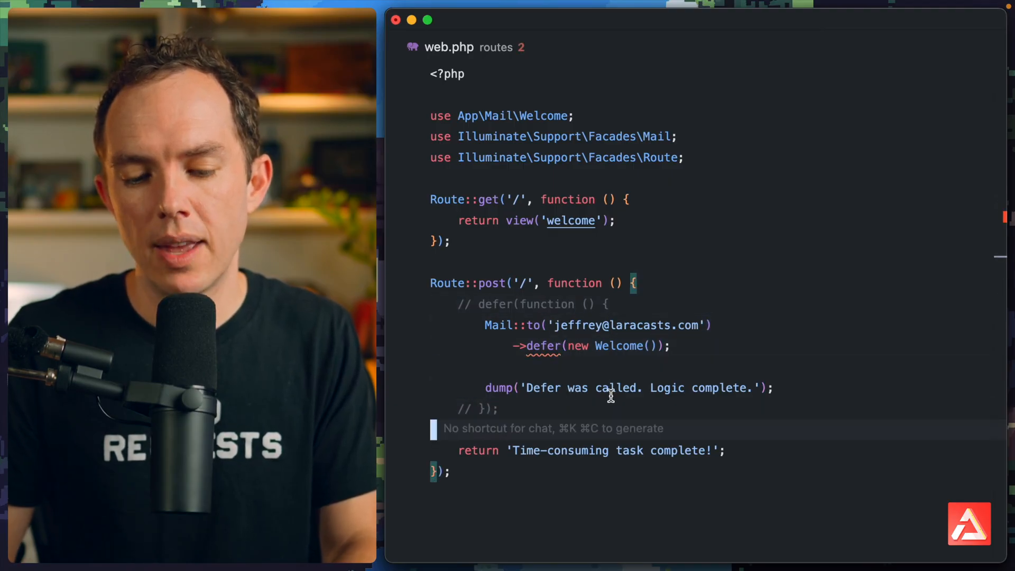
click(531, 345)
text(queu)
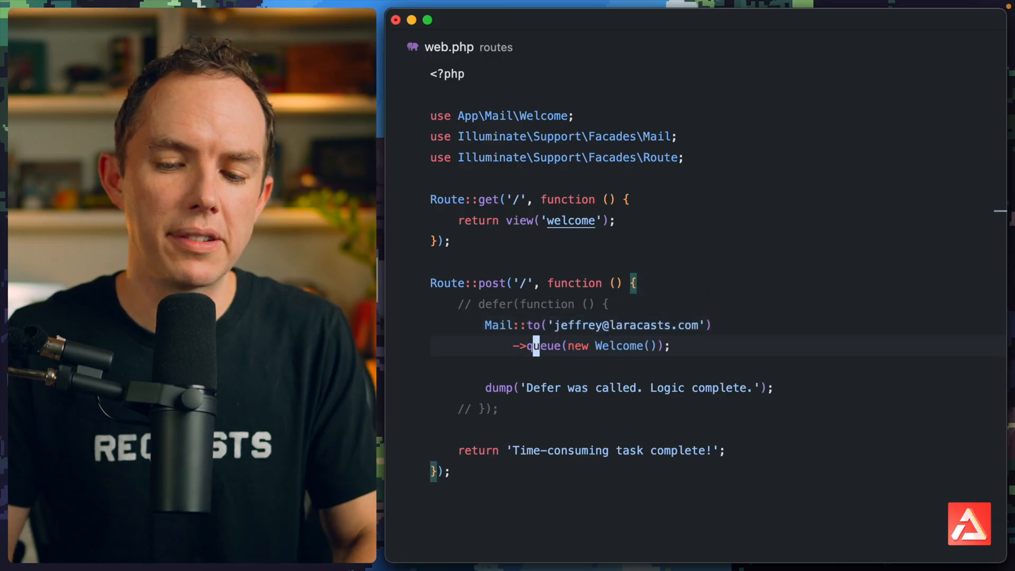
text(defer)
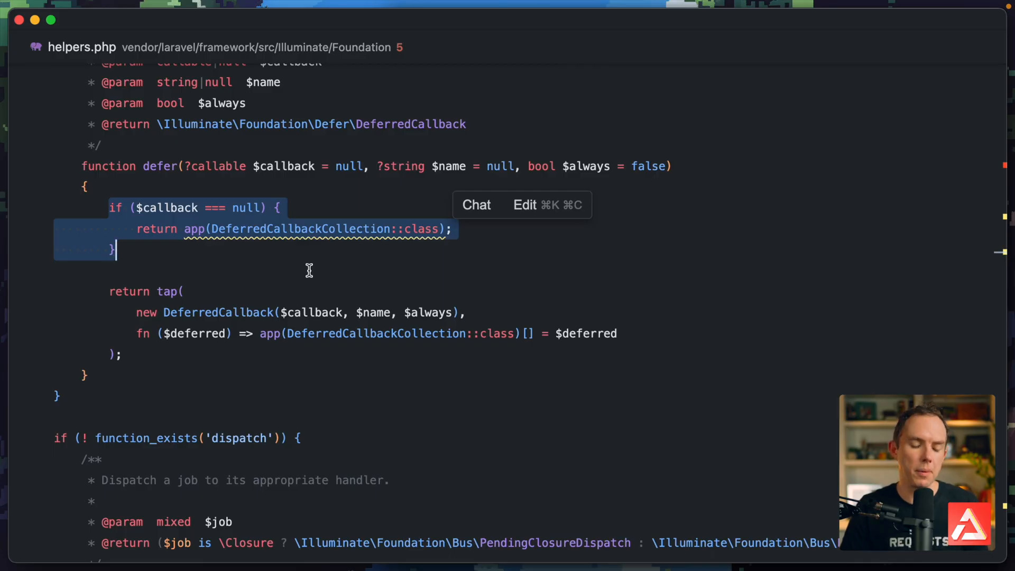
mouse_move(375, 229)
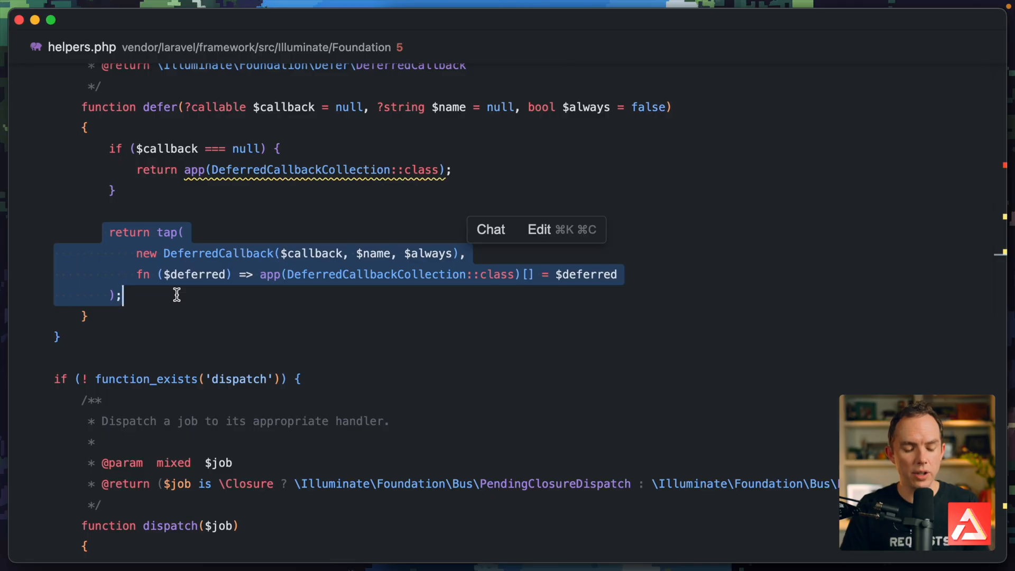
Step: Highlight the DeferredCallback creation and collection-add lines in helpers.php's defer function
click(178, 295)
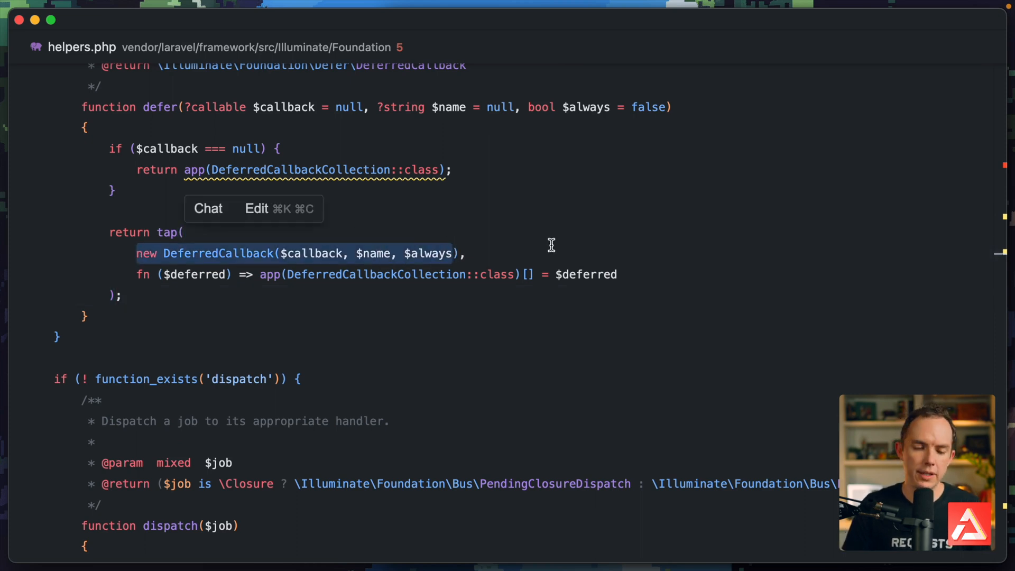
mouse_move(271, 243)
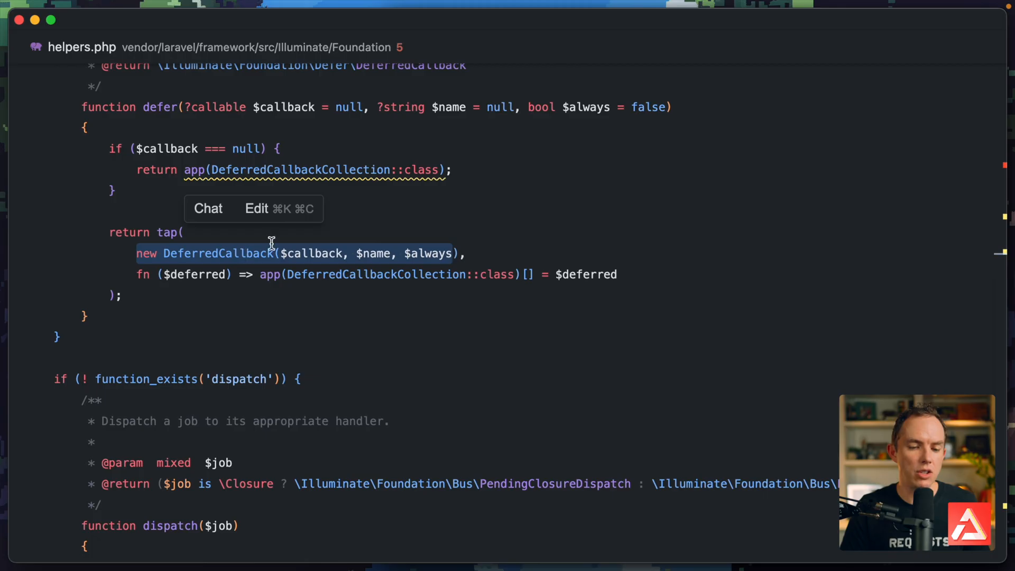
mouse_move(317, 250)
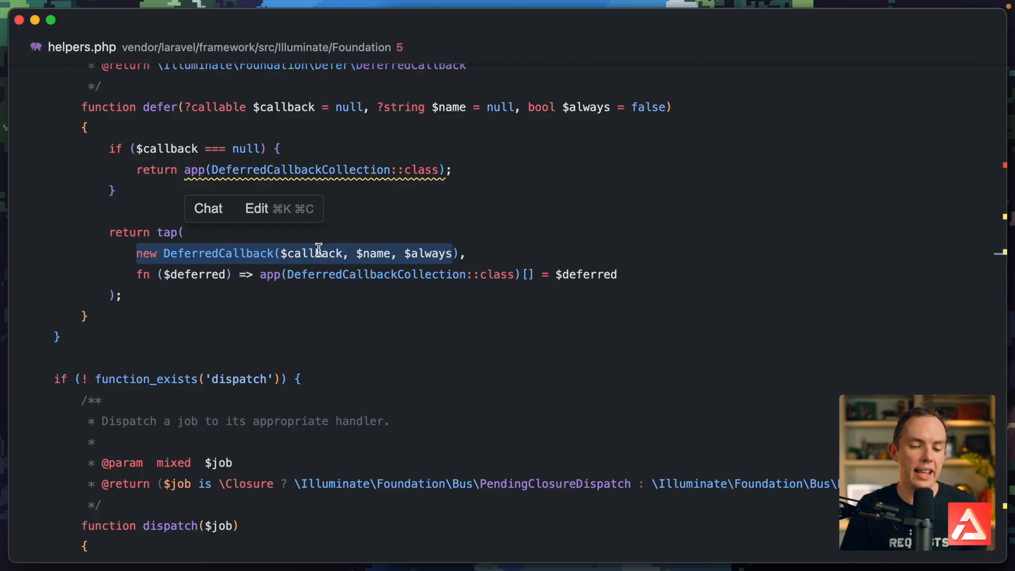
mouse_move(494, 252)
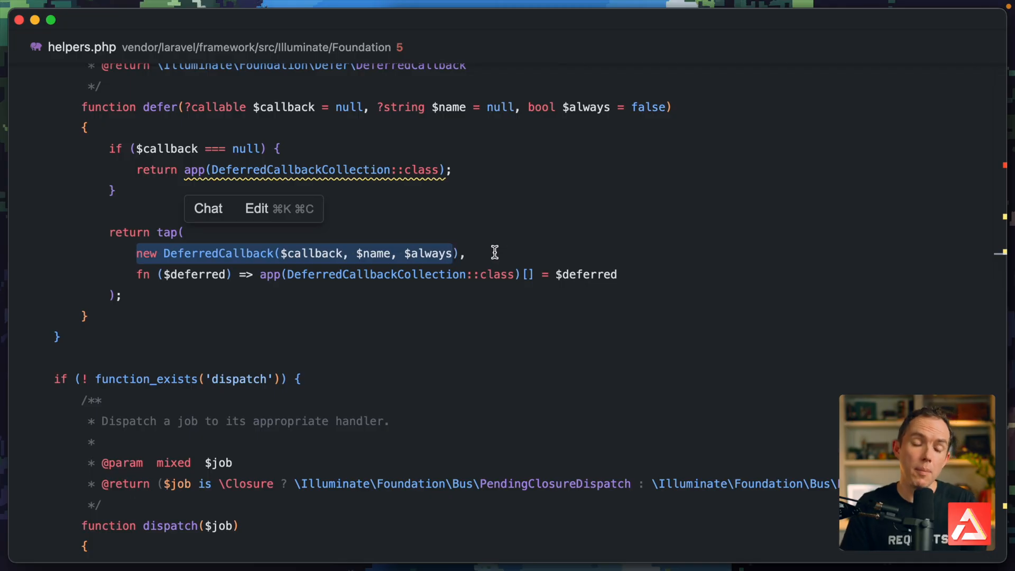
mouse_move(334, 298)
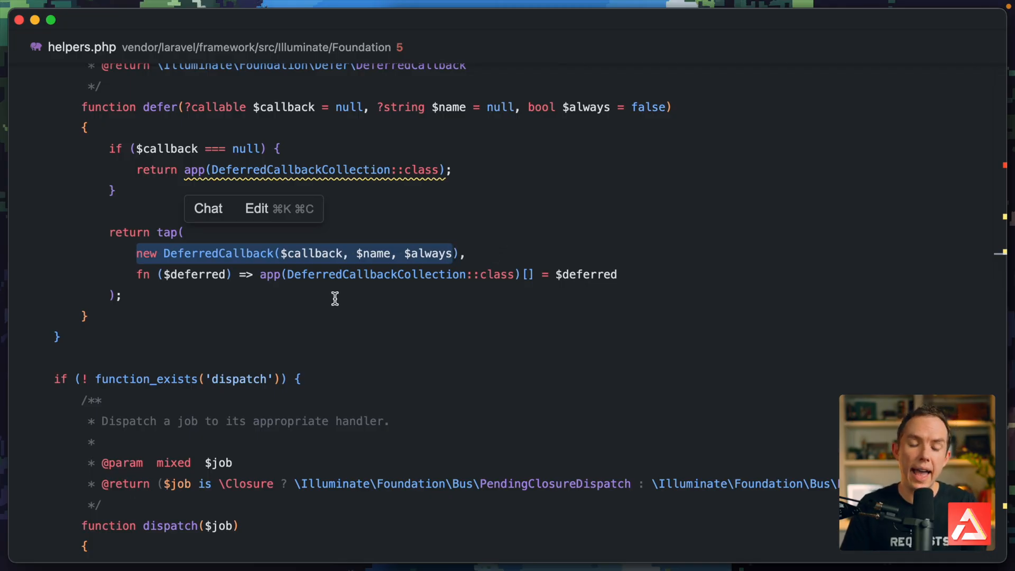
mouse_move(273, 298)
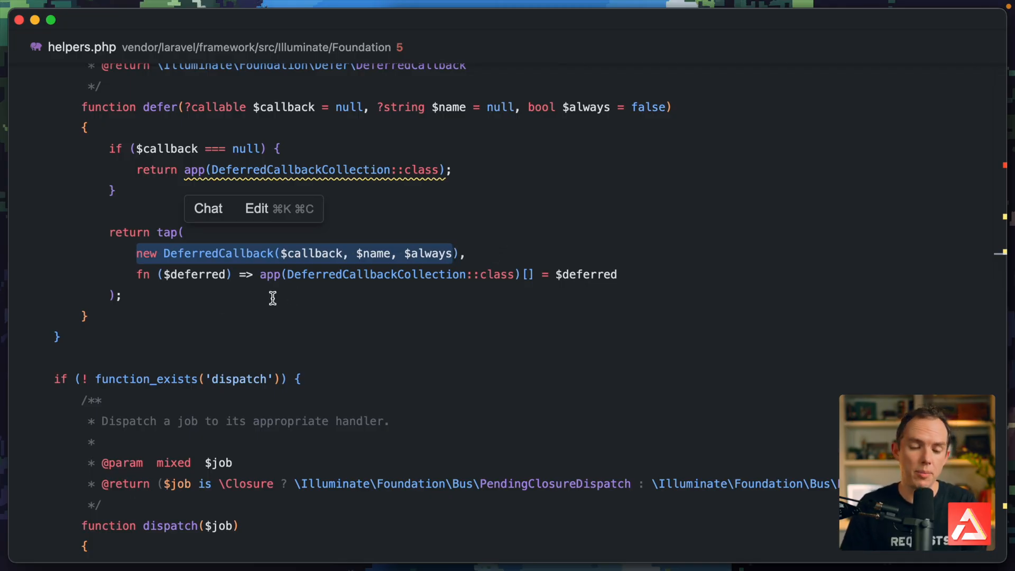
click(294, 274)
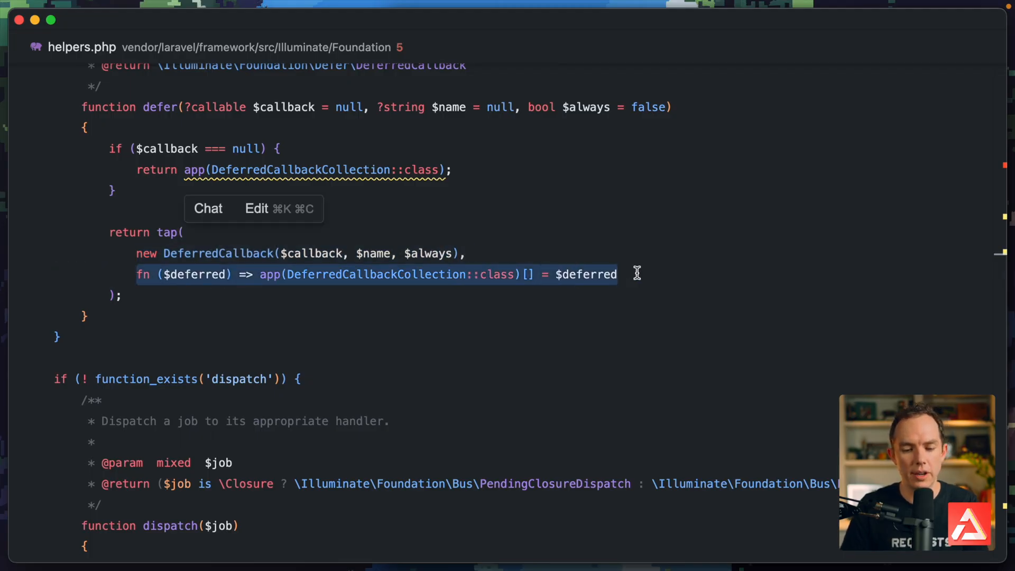
mouse_move(401, 274)
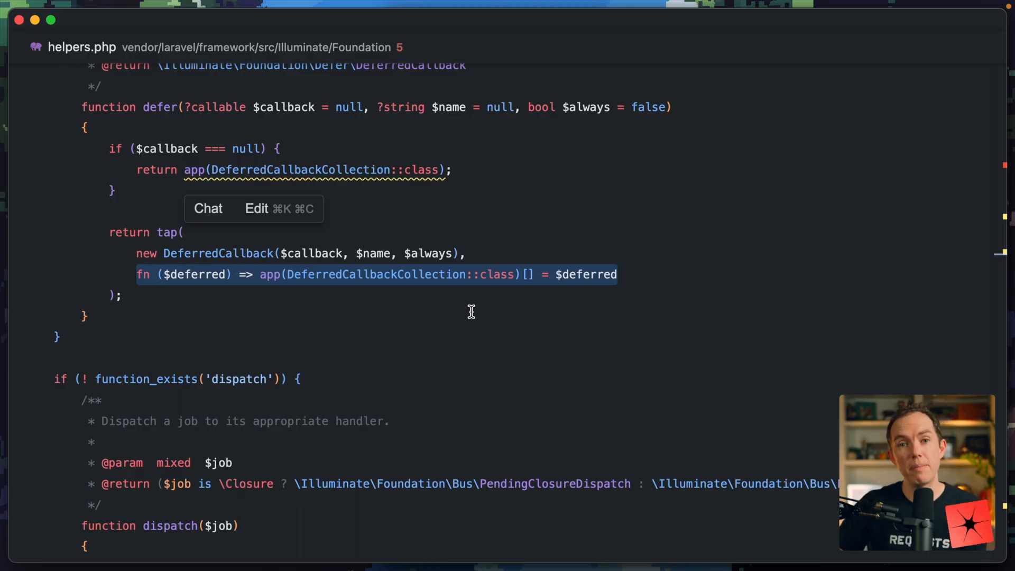
click(801, 46)
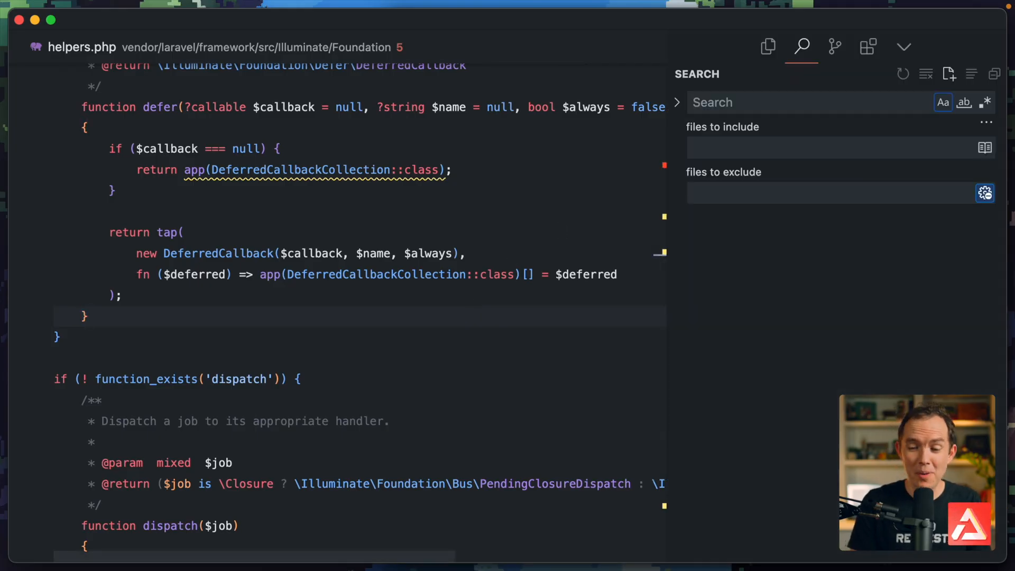
Step: Search vendor/ for DeferredCallbacks and open the InvokeDeferredCallbacks.php result
text(vendor/)
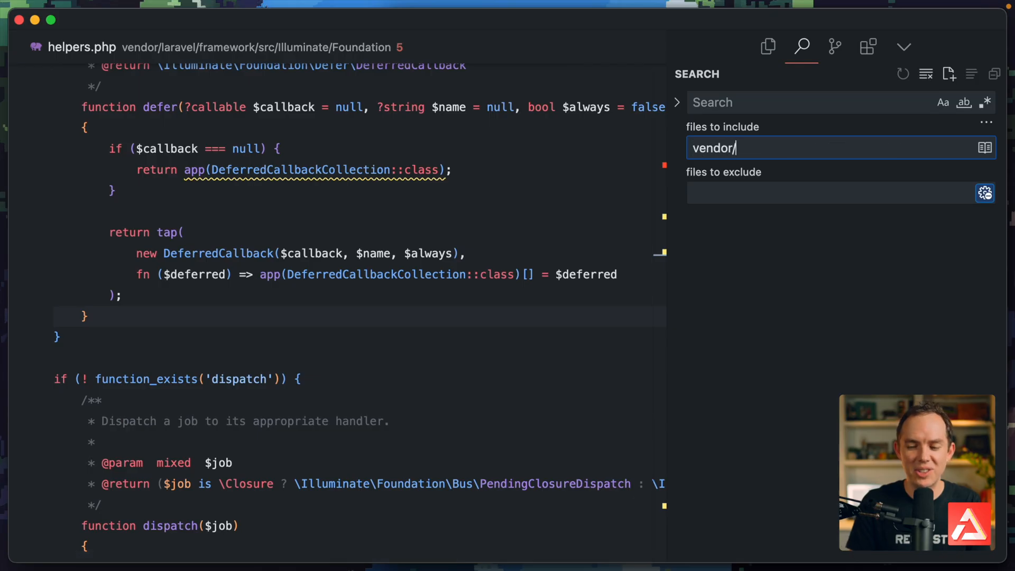
text(Deferred)
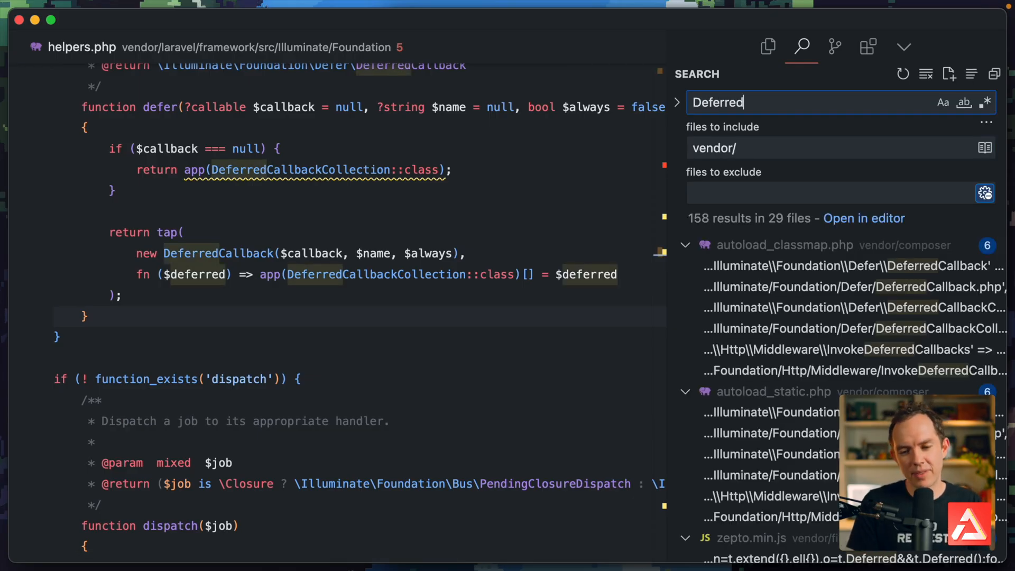
text(Callbacks)
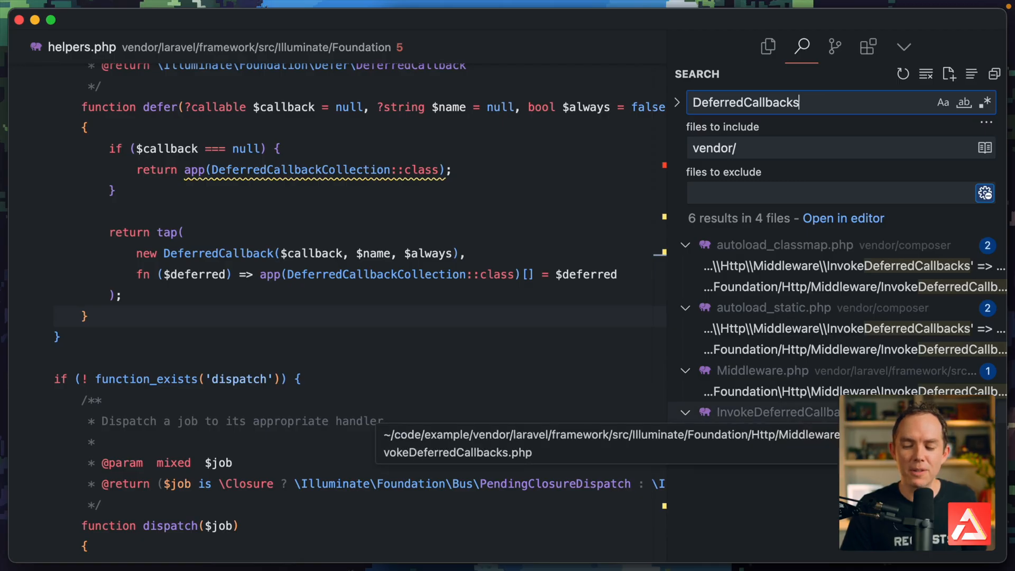
click(776, 412)
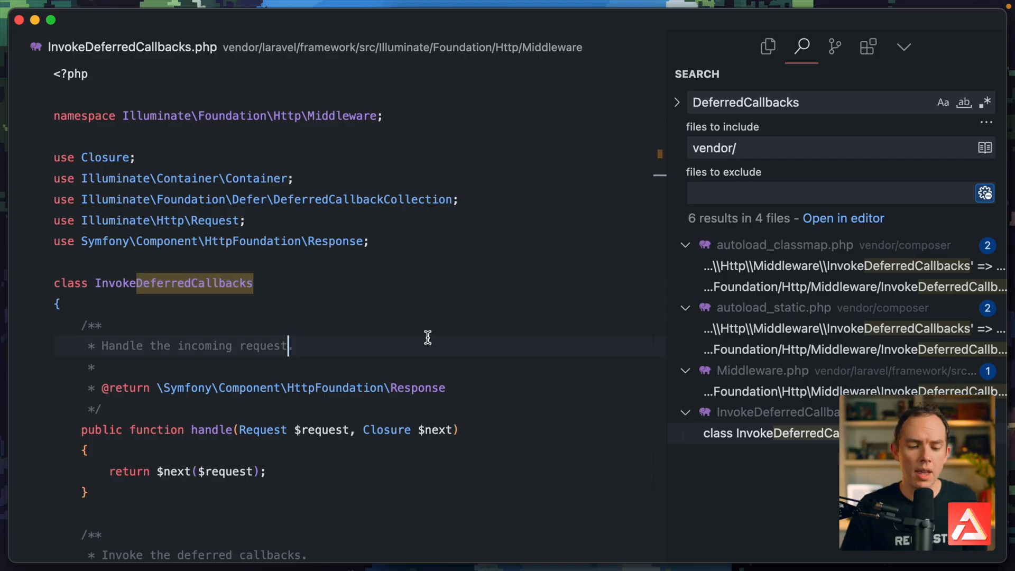
Step: Review terminate()'s make call and its status-below-400 check in InvokeDeferredCallbacks.php
scroll(down, 3)
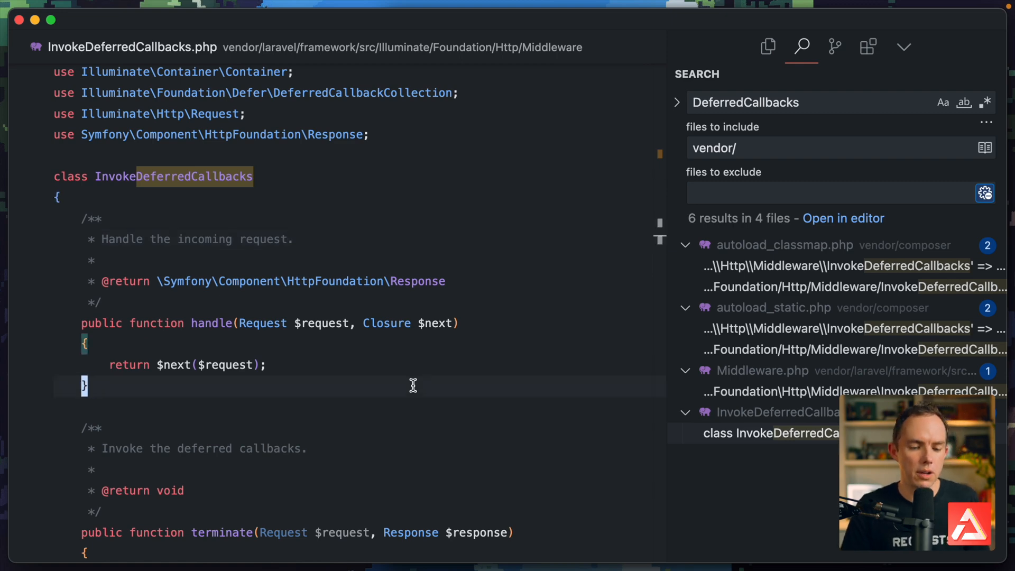
scroll(down, 3)
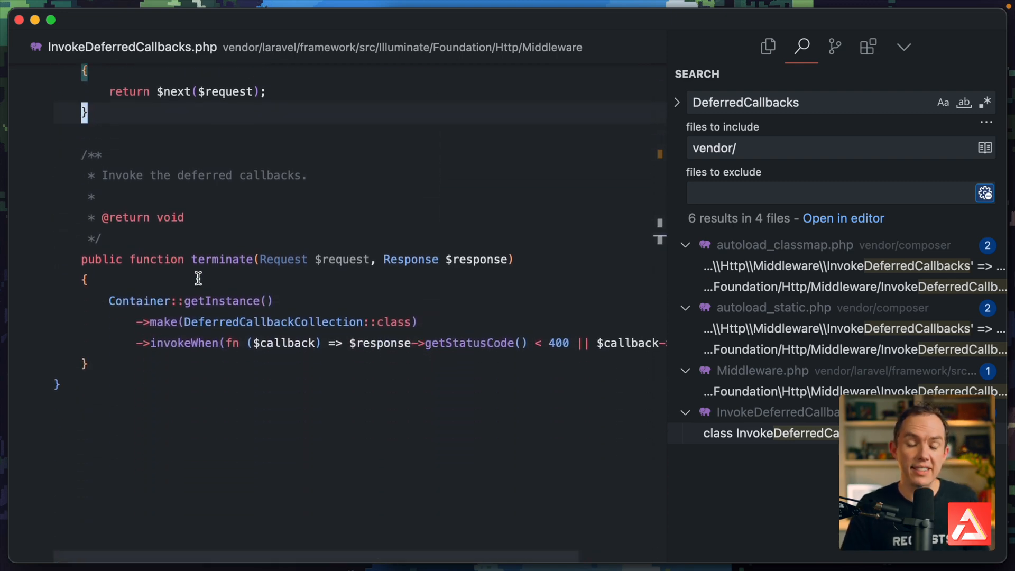
mouse_move(124, 305)
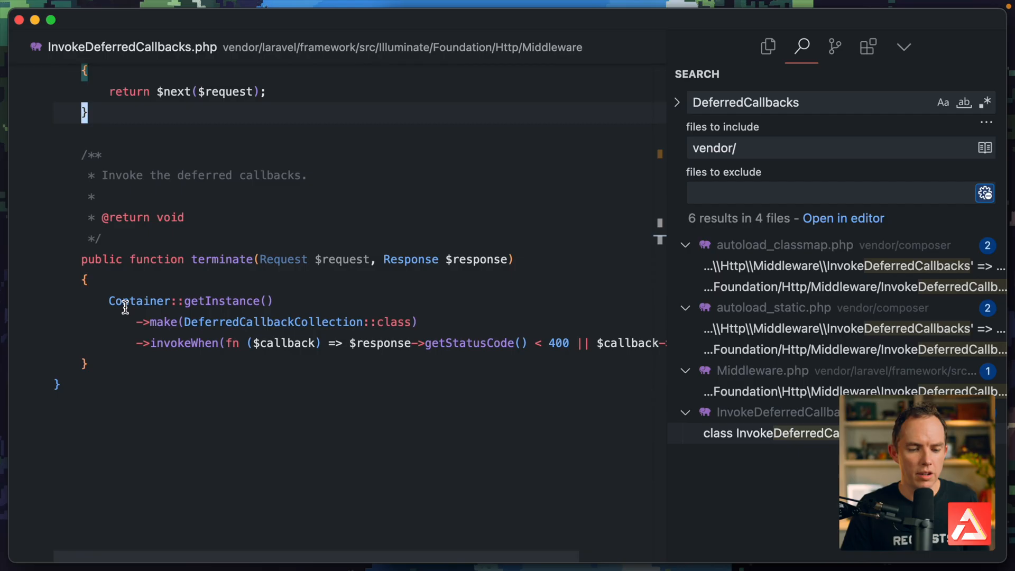
click(800, 47)
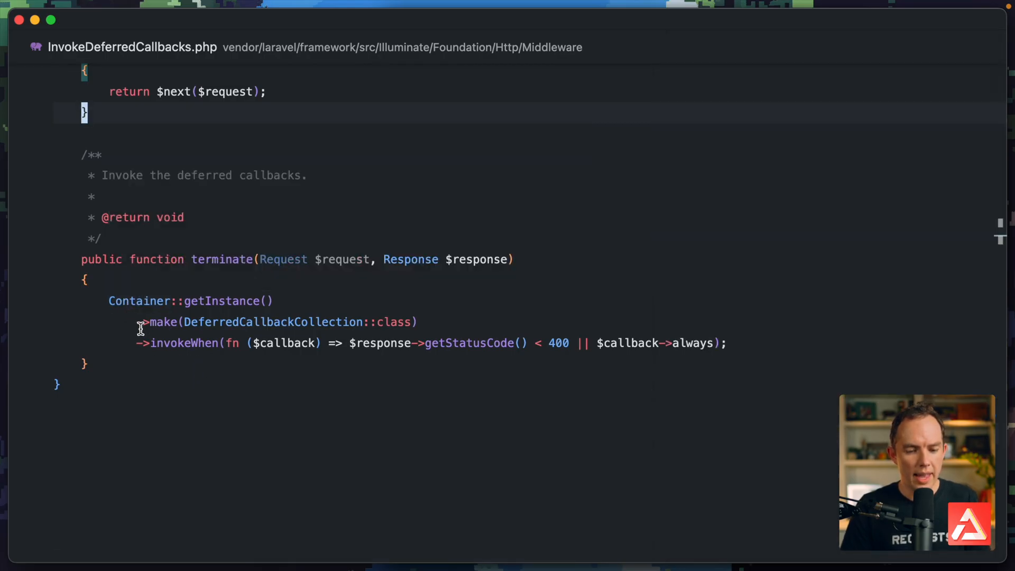
double_click(275, 322)
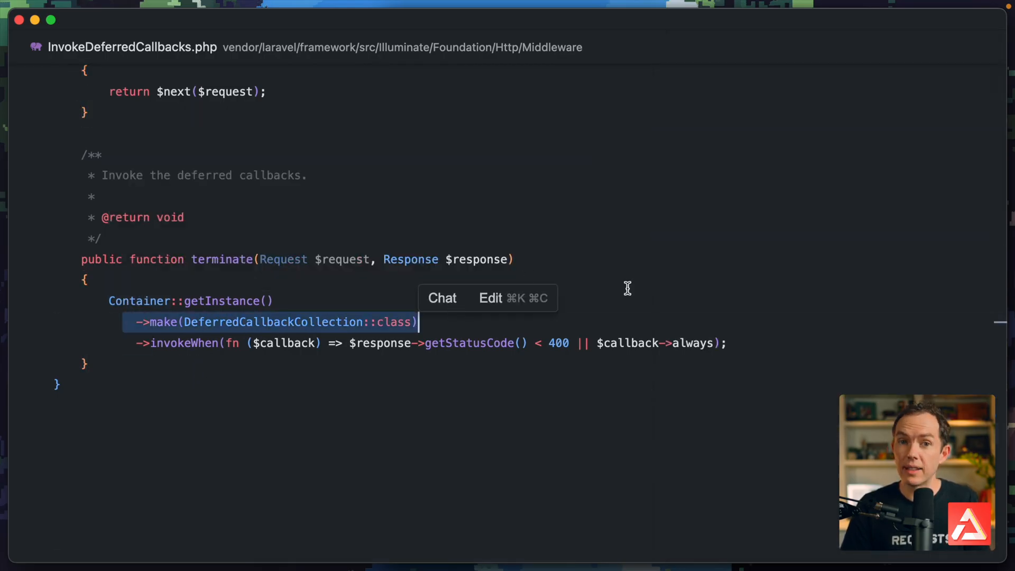
mouse_move(636, 297)
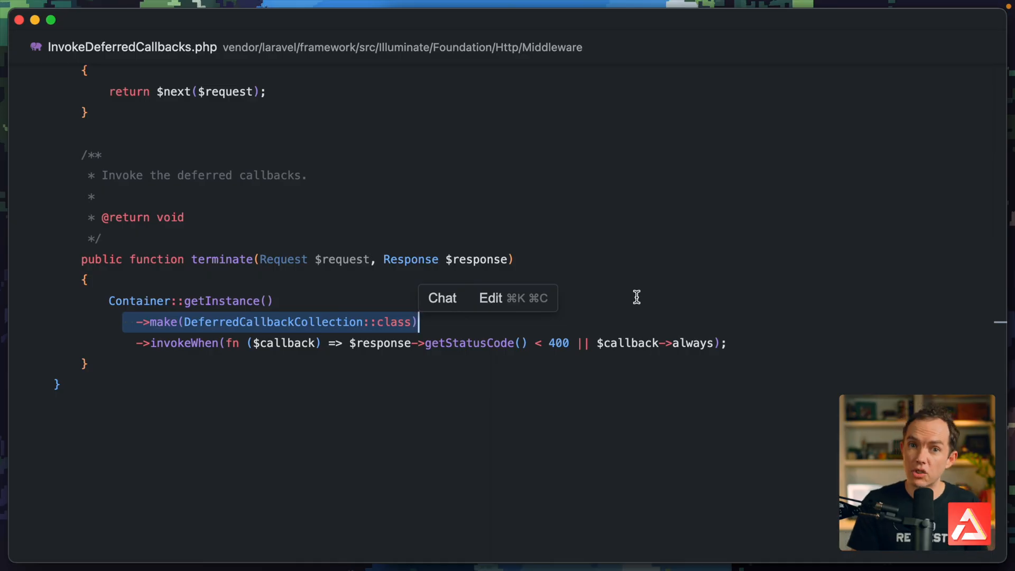
mouse_move(370, 432)
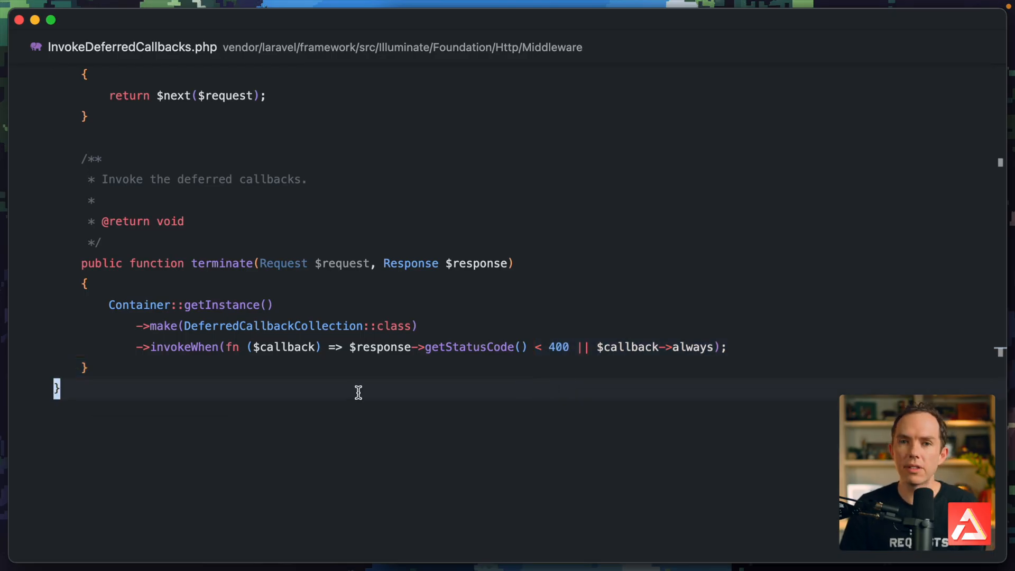
mouse_move(225, 397)
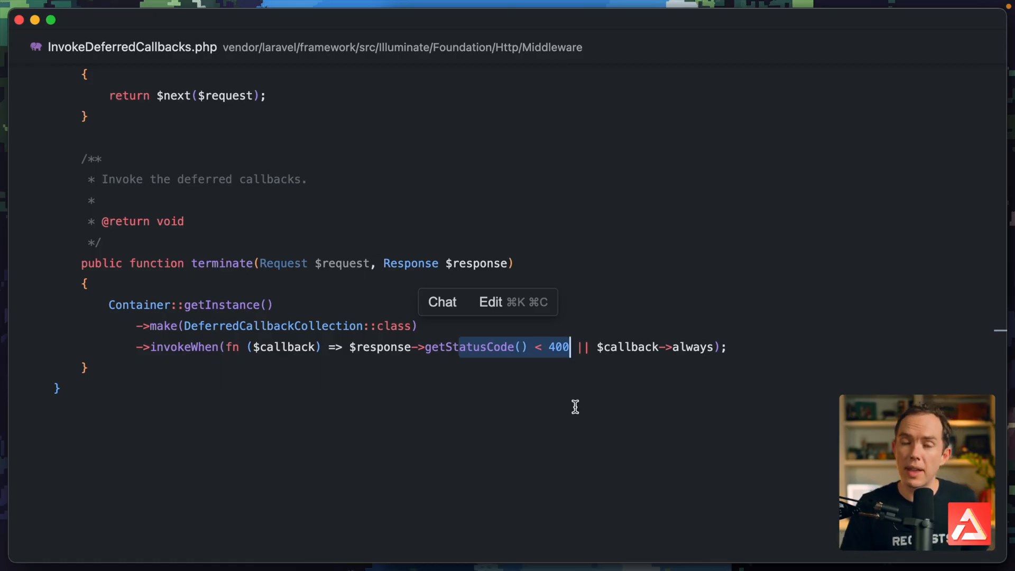
mouse_move(487, 403)
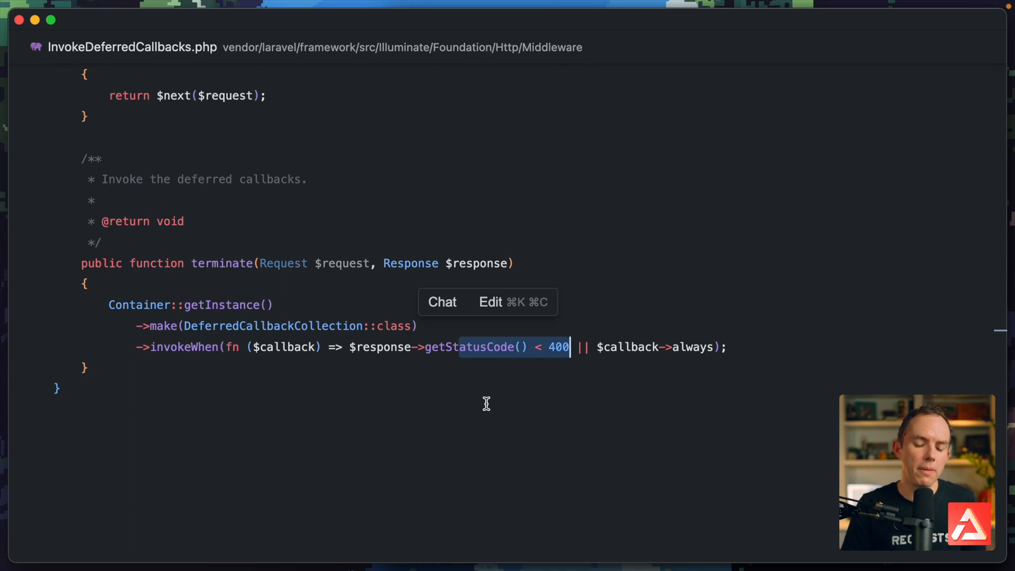
click(544, 372)
text(rout)
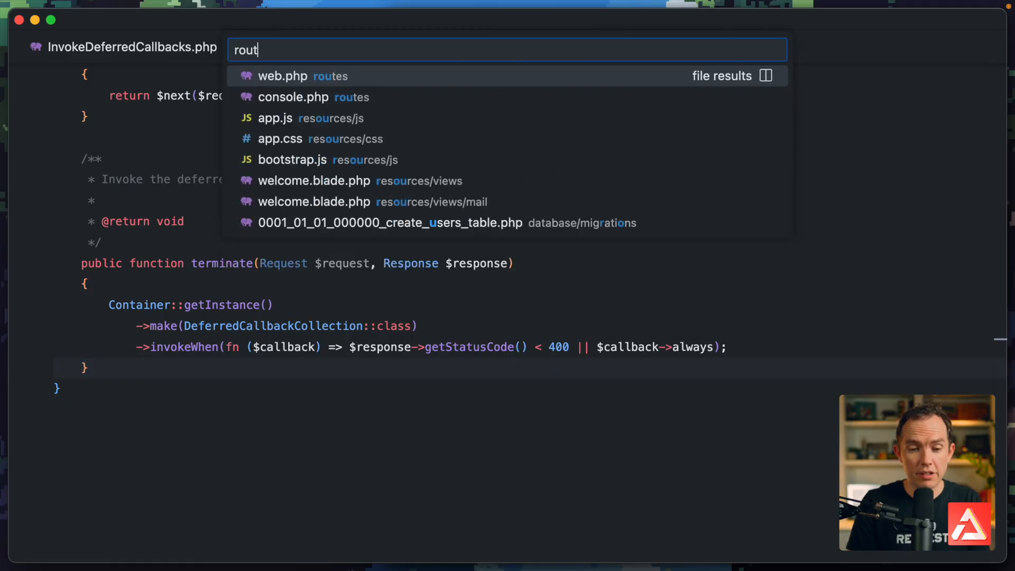
Step: Add 'throw new \Exception;' above the POST route's return line in web.php
click(282, 76)
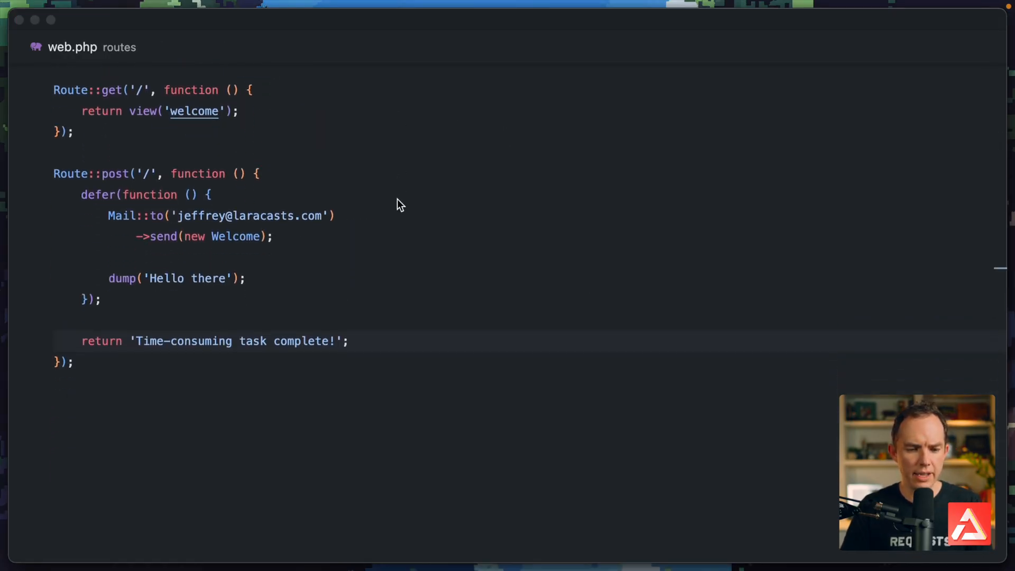
text(throw)
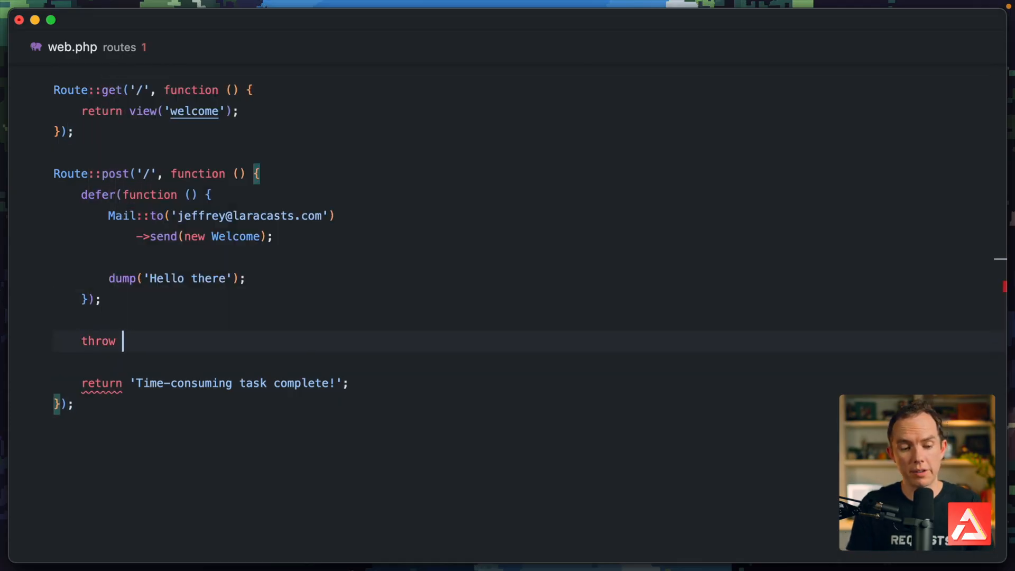
text(new \Exception;)
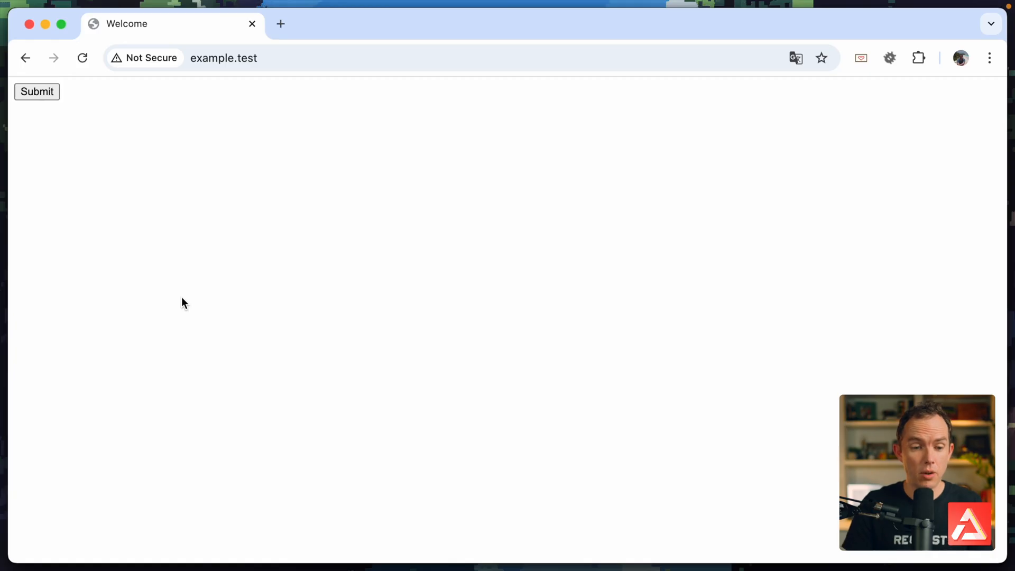
Step: Submit the example.test form and get the Internal Server Error at routes/web.php line 19
click(36, 91)
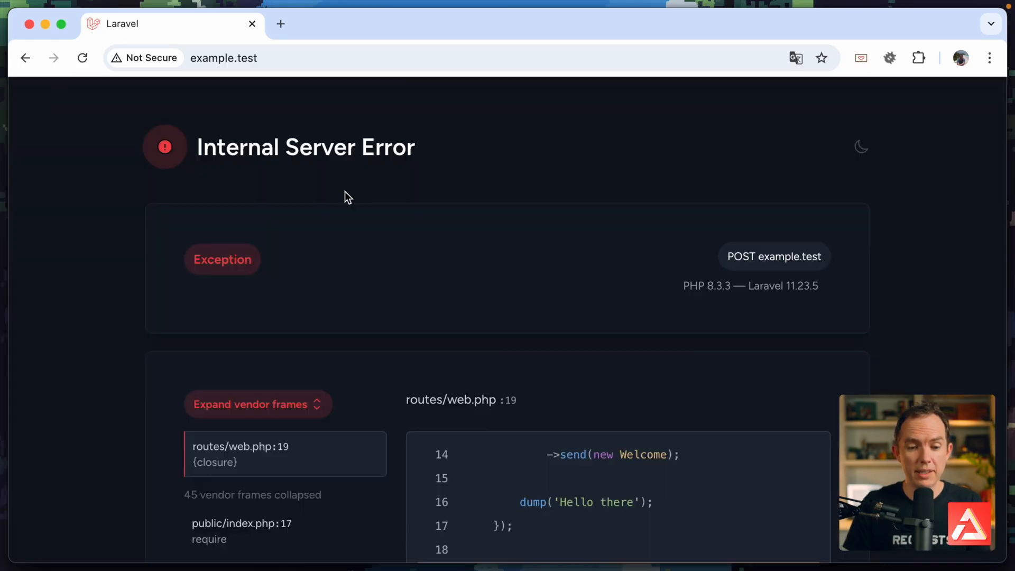
mouse_move(472, 182)
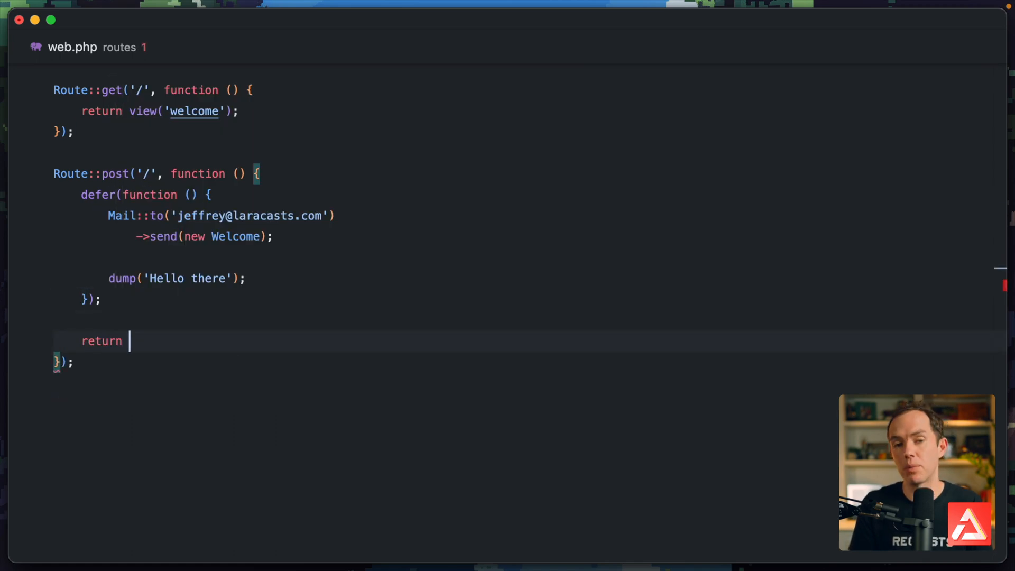
Step: Replace the throw line with return response('Uh oh', 404) in the POST route
text(response('Uh)
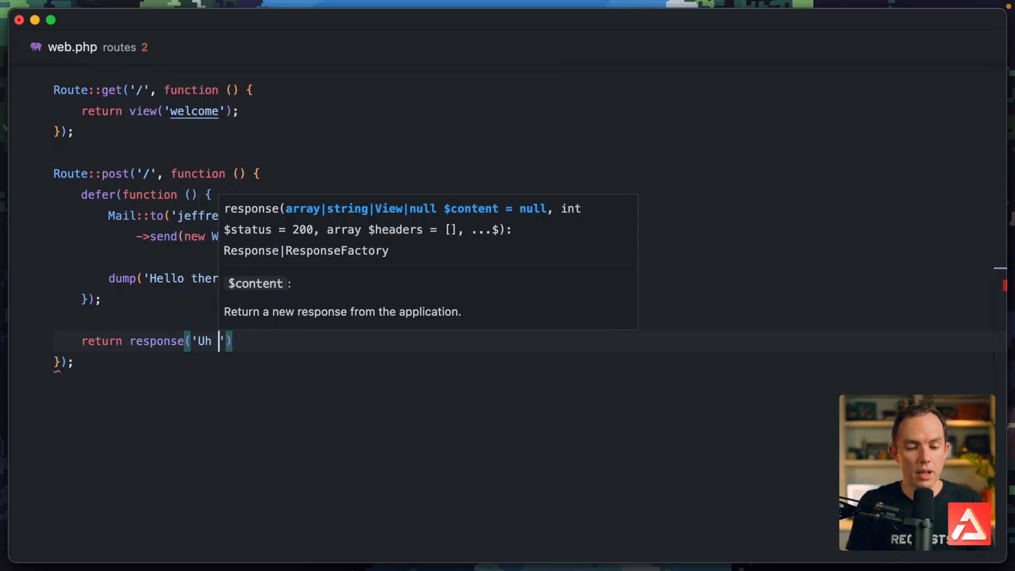
text(oh', 4040)
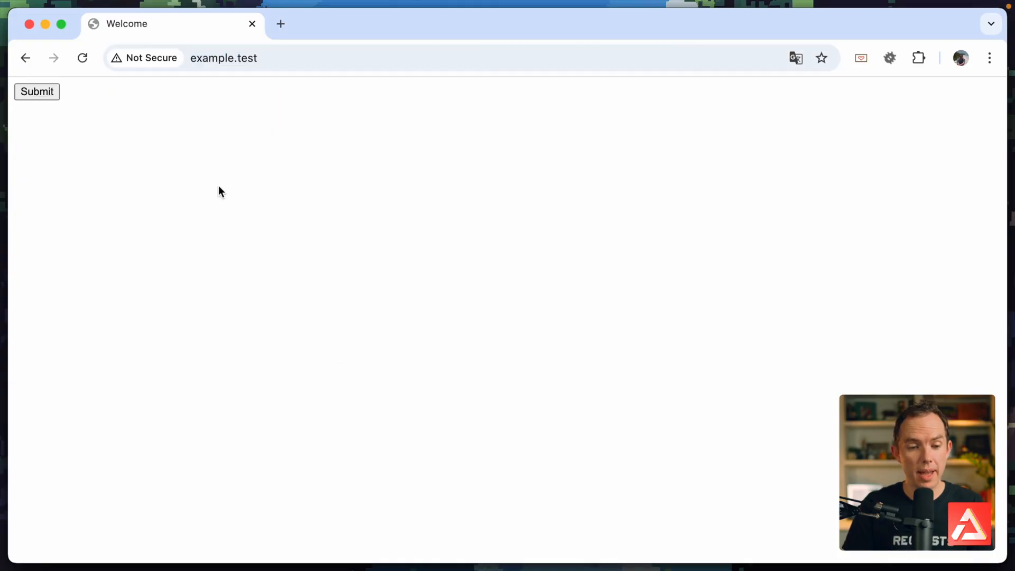
Step: Resubmit the form to get the 'Uh oh' page with no dumps recorded
click(37, 91)
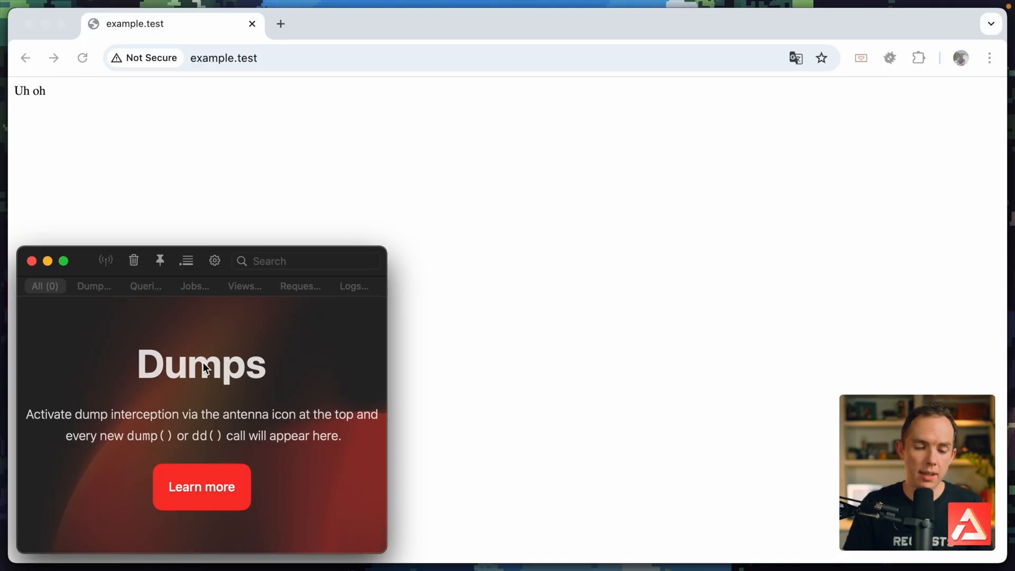
mouse_move(295, 375)
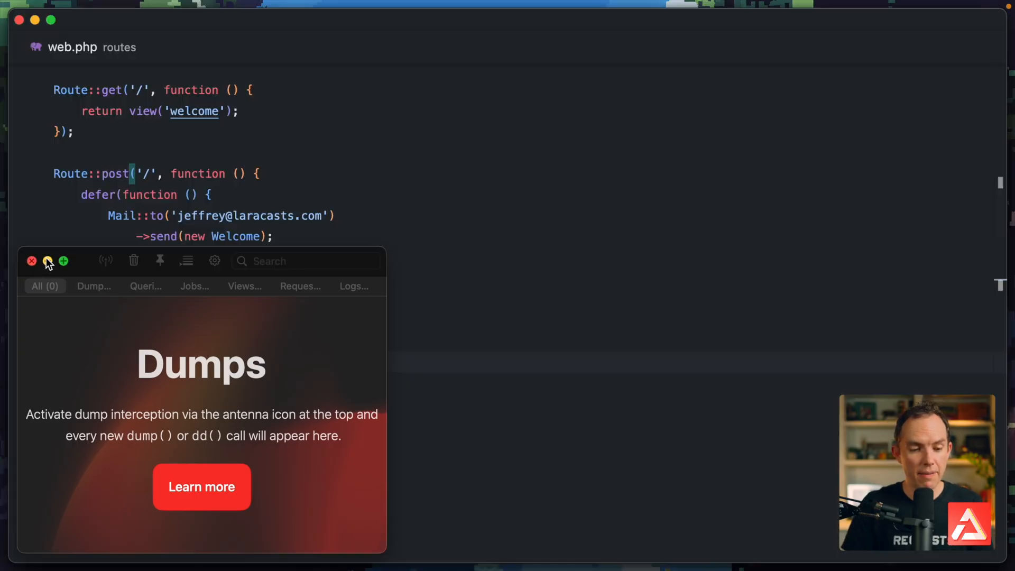
Step: Minimize Herd Dumps, add dd('hah') to the defer closure, and return response('Good', 404)
click(31, 261)
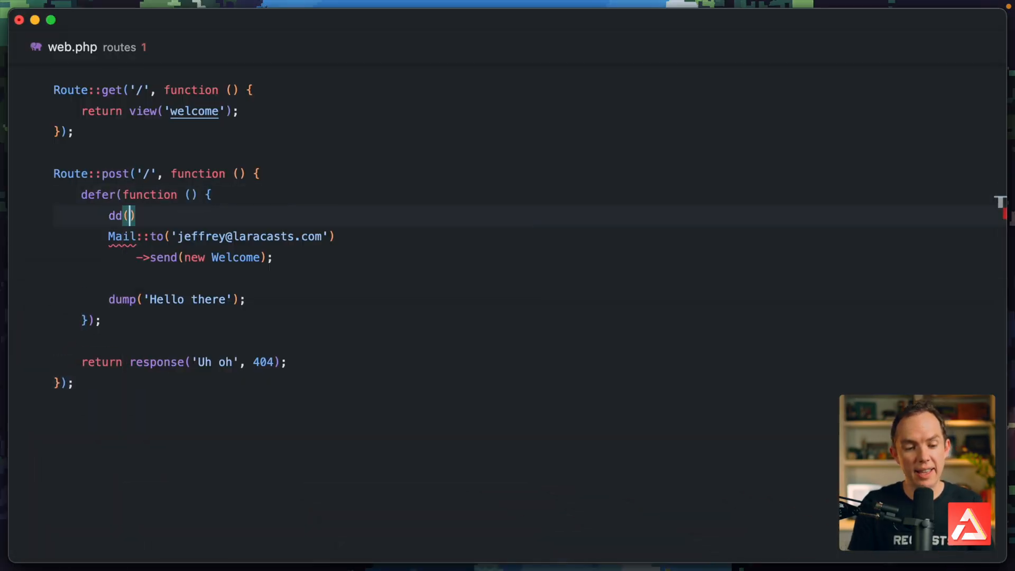
text('hah;')
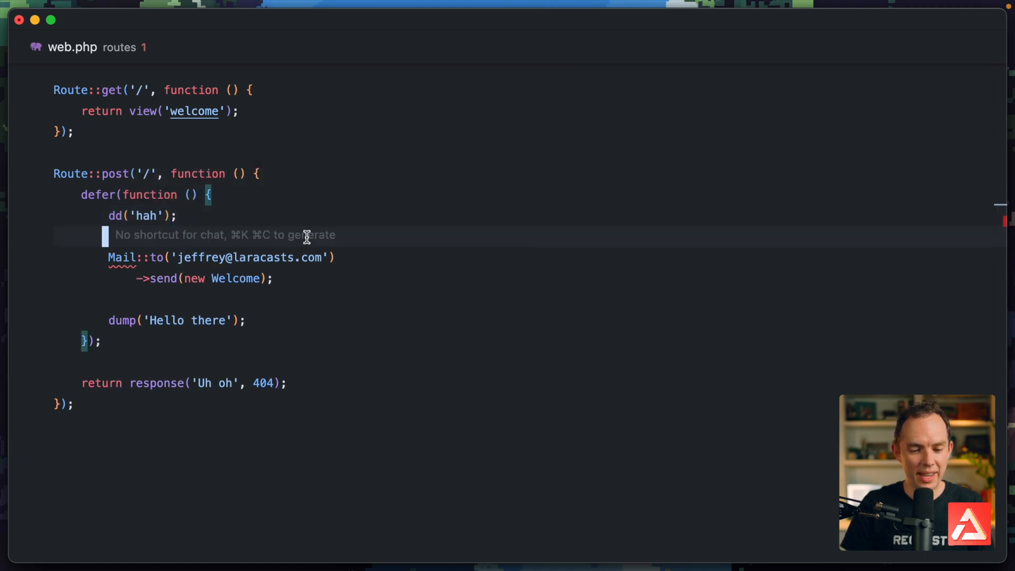
text(200)
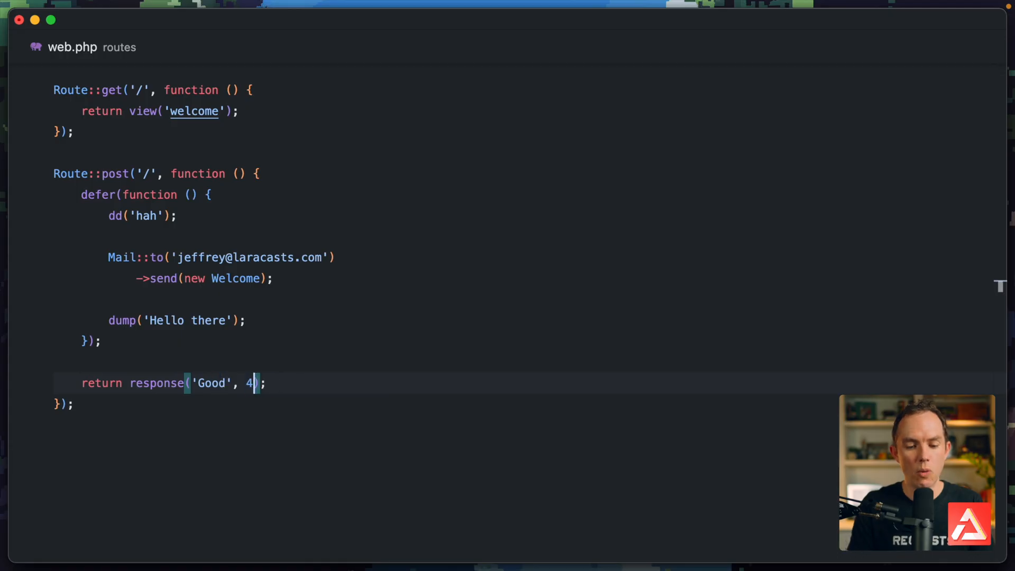
text(04)
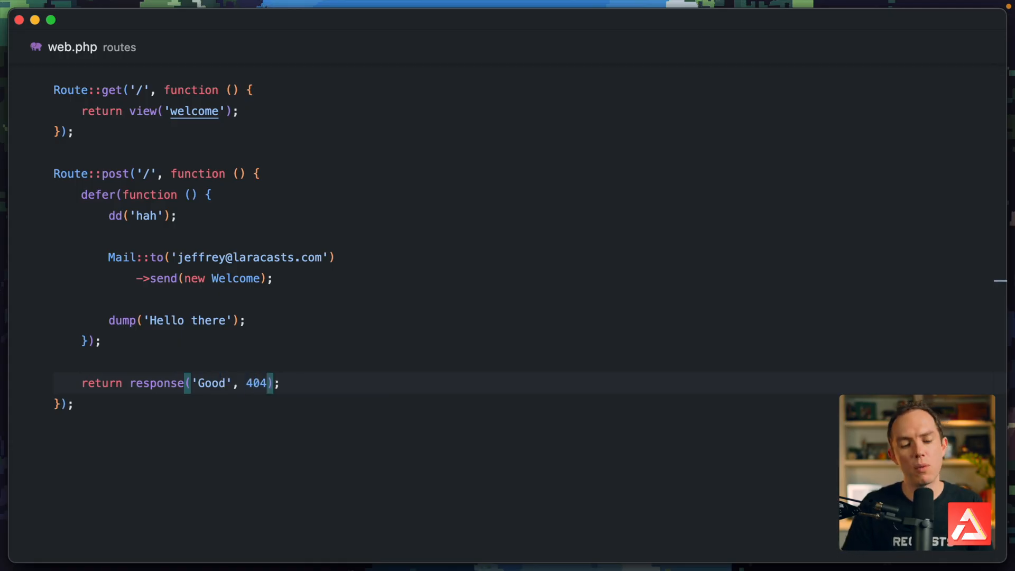